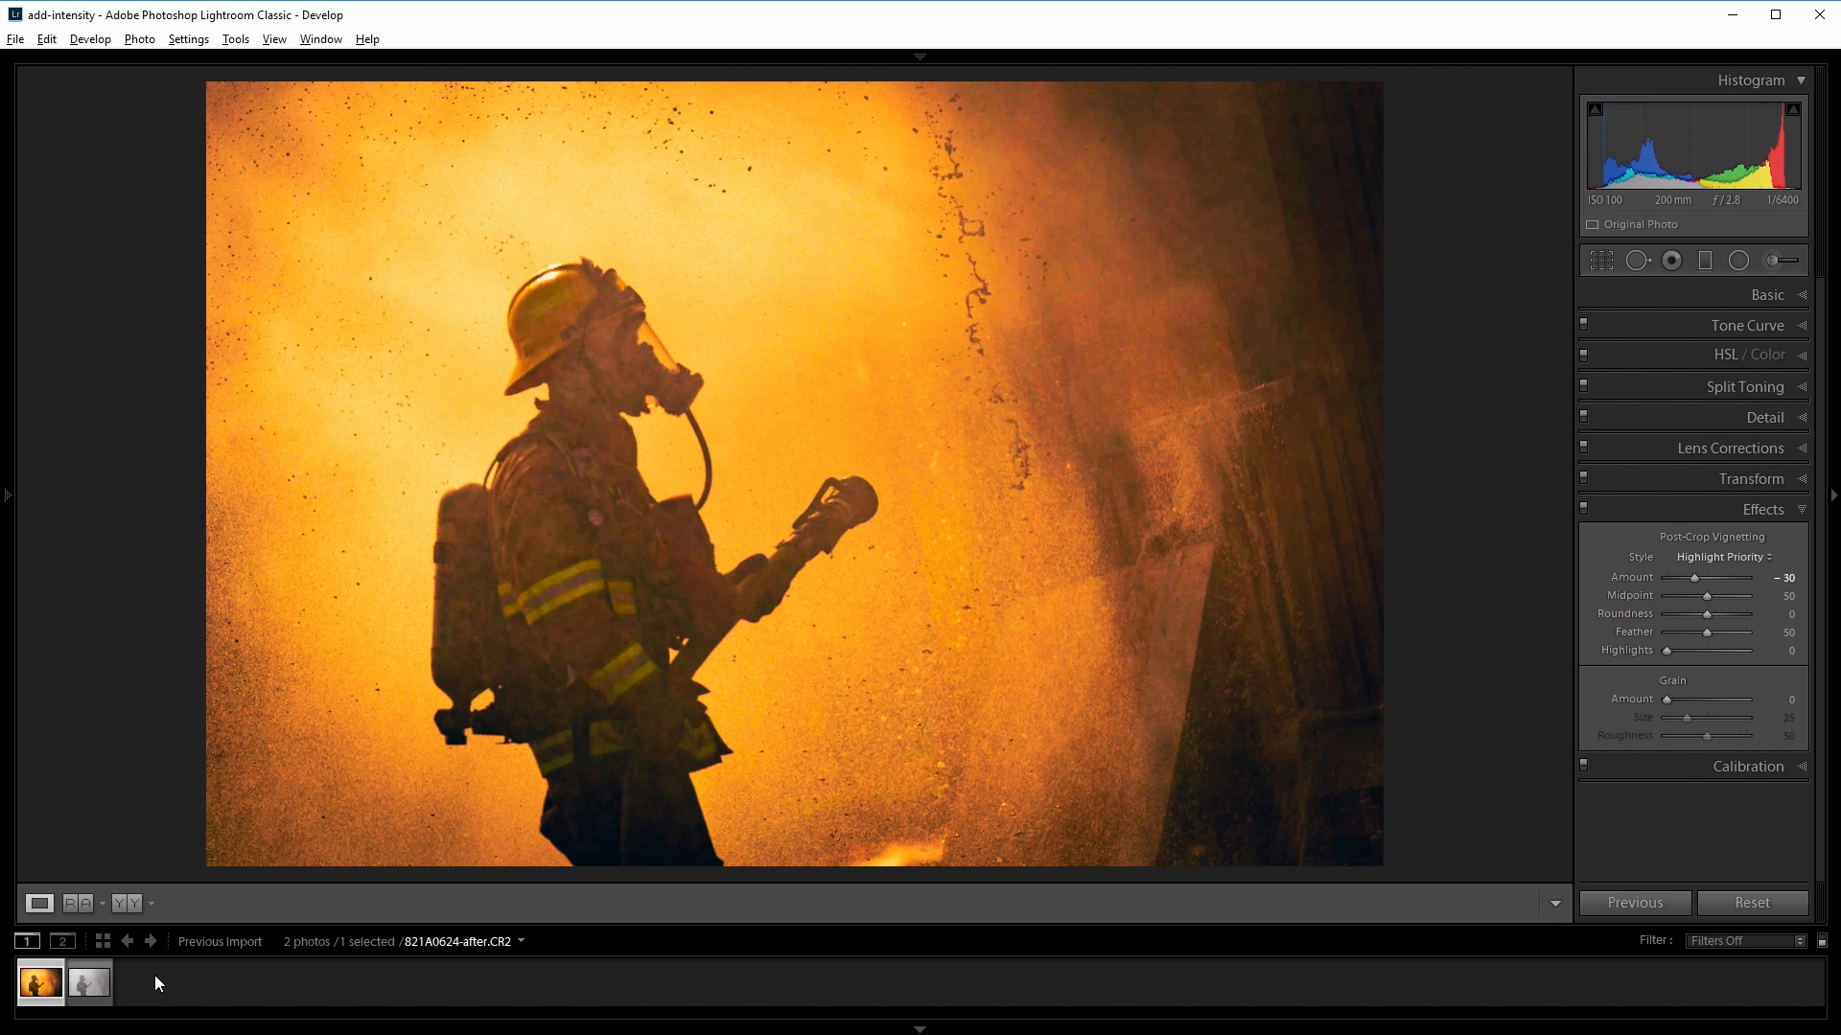
Select the unedited hazy firefighter photo and reveal its Basic adjustments in Develop.
{"action": "left_click", "coordinate": [88, 982]}
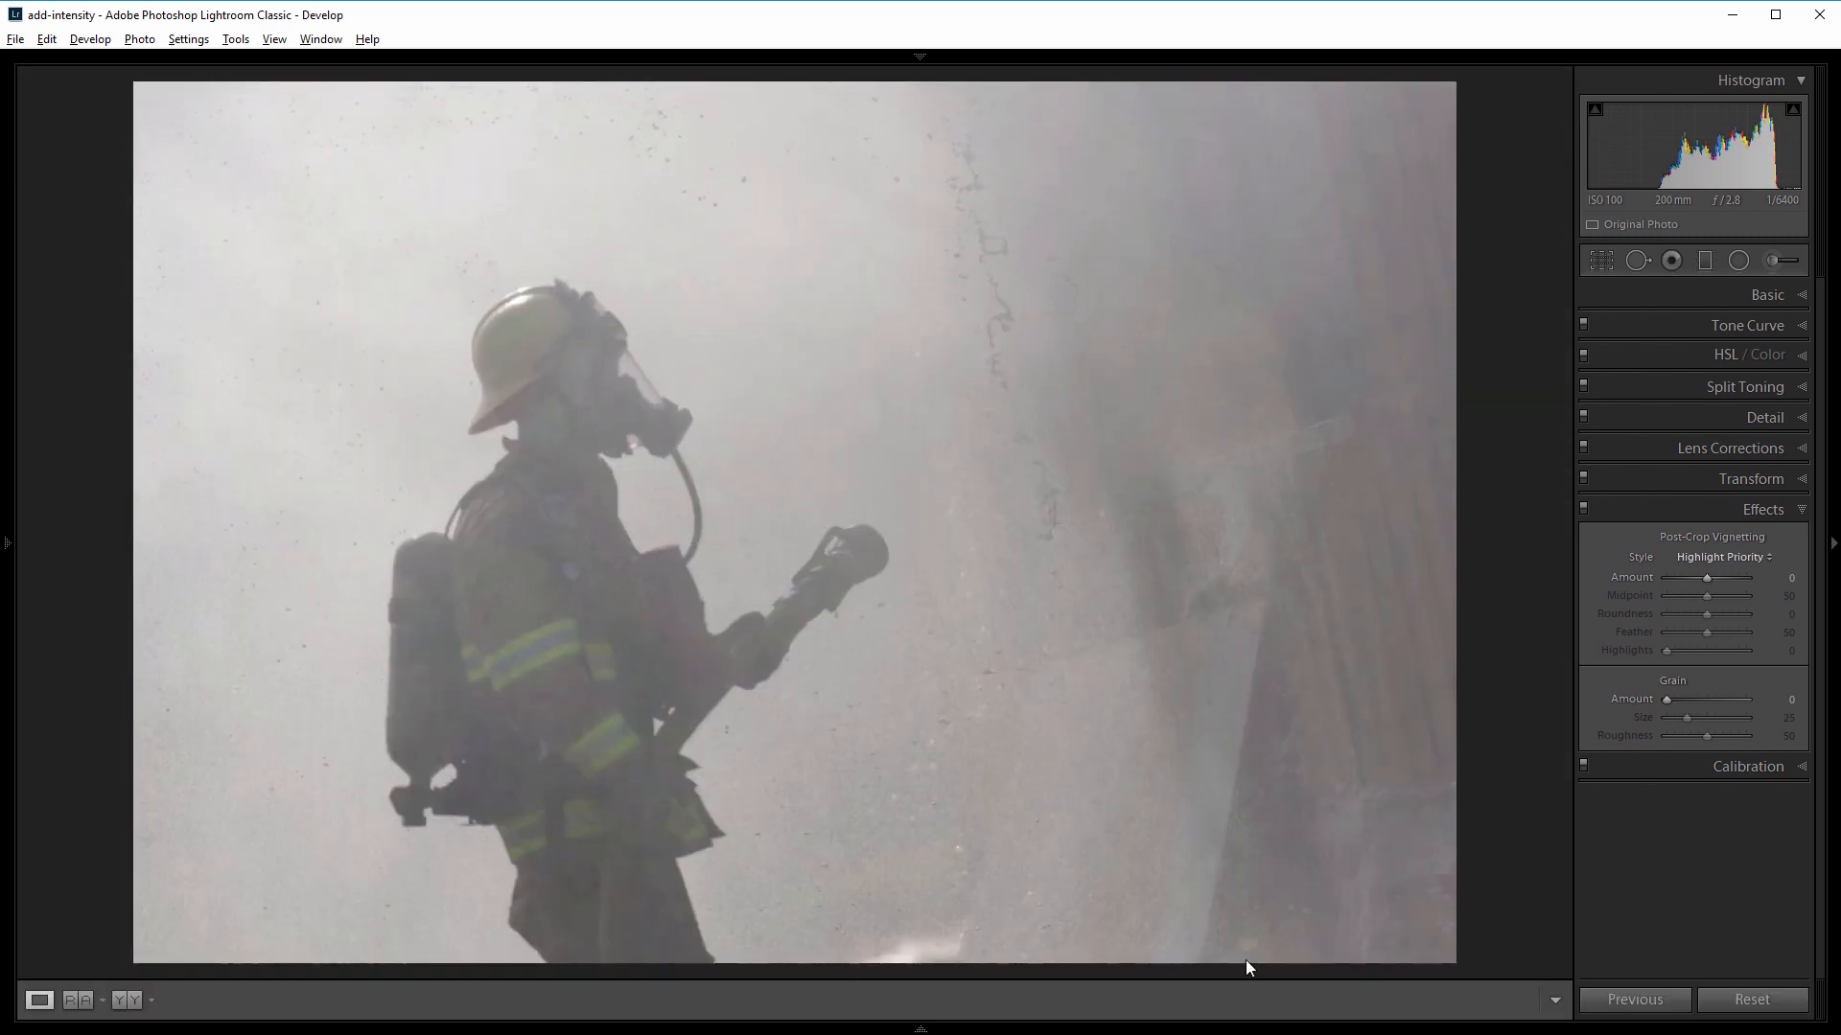
{"action": "left_click", "coordinate": [1766, 295]}
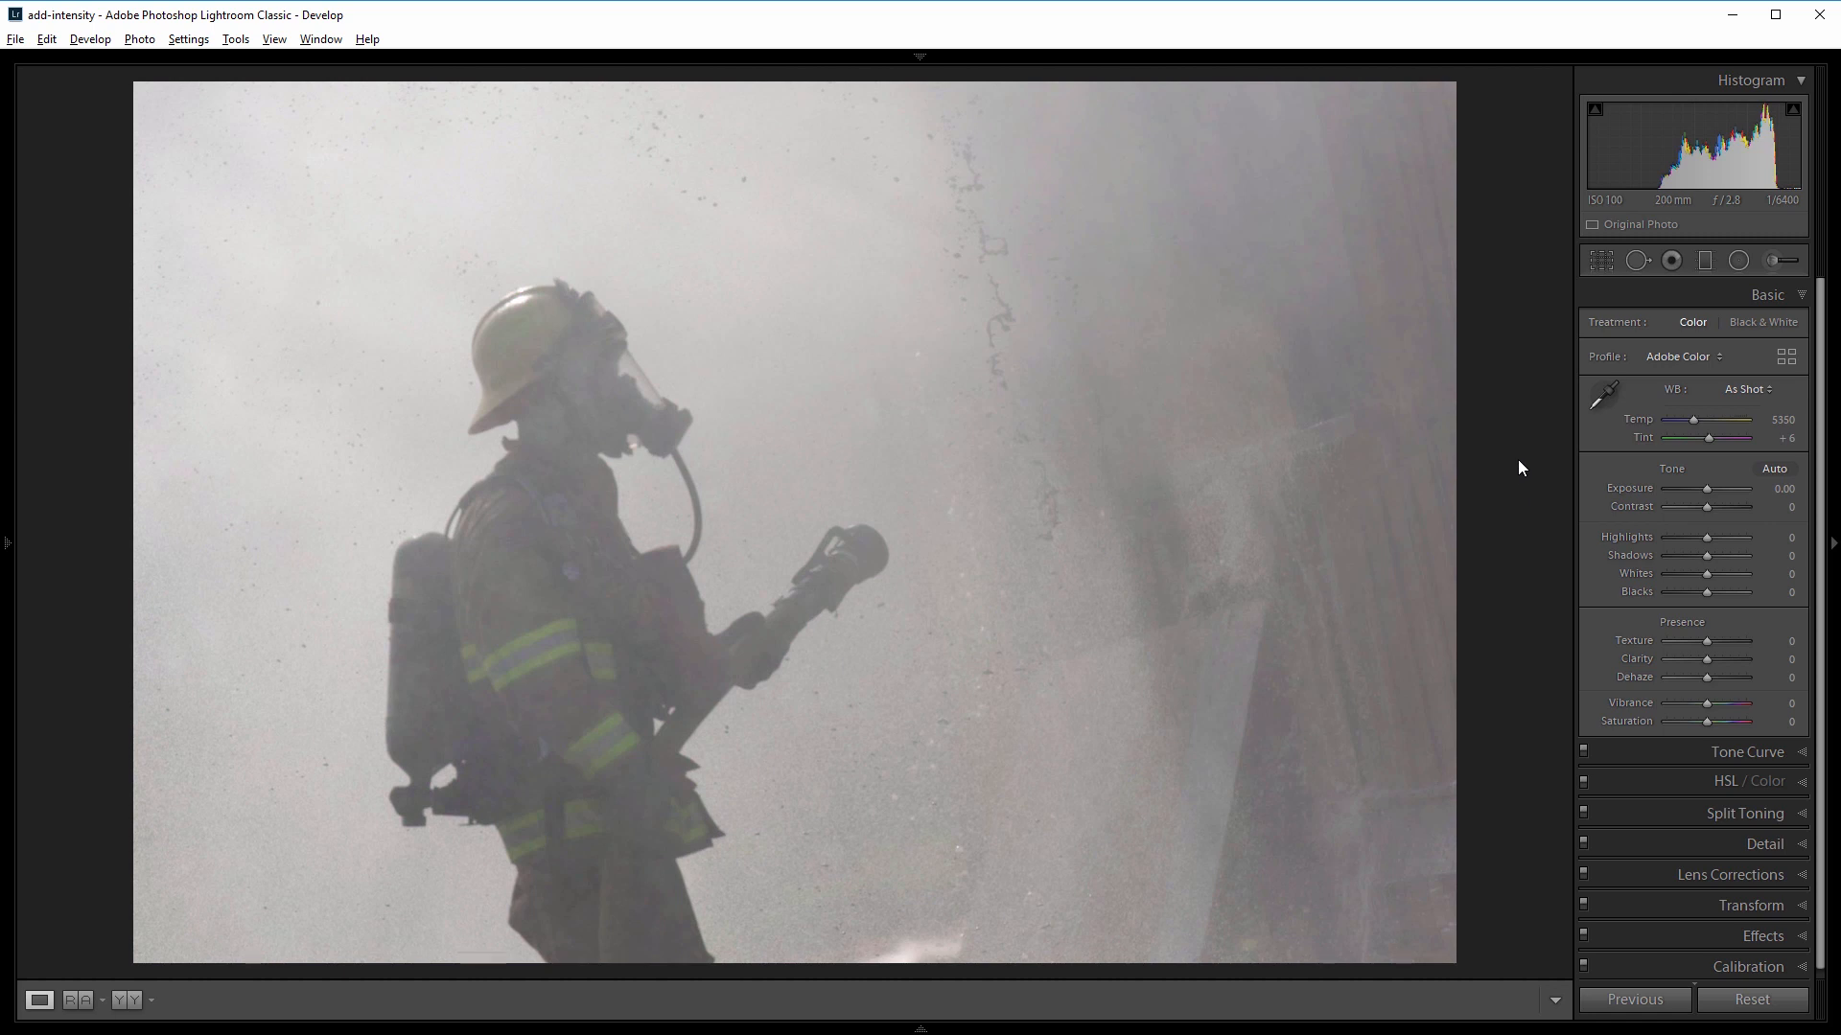
Warm the photo to Temp 15131, lift Whites to +55 and deepen Blacks to −71.
{"action": "left_click_drag", "start_coordinate": [1693, 419], "coordinate": [1727, 419]}
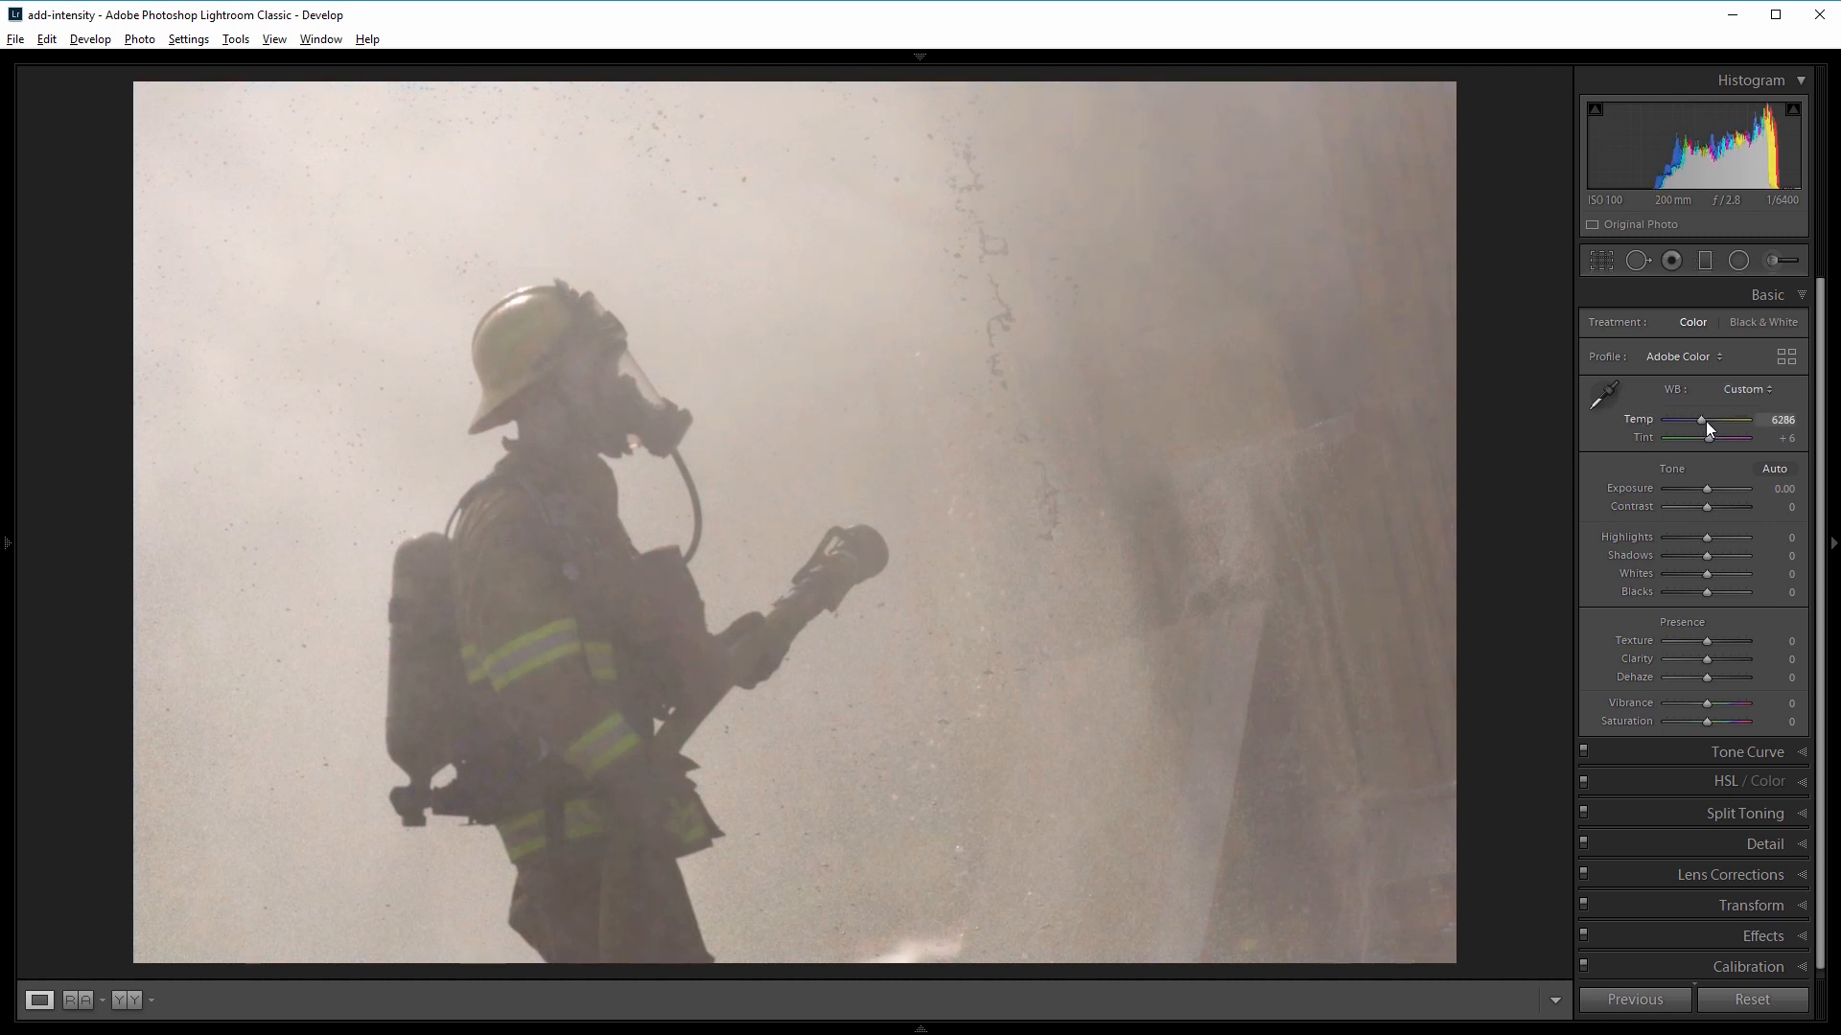
{"action": "left_click_drag", "start_coordinate": [1701, 420], "coordinate": [1758, 420]}
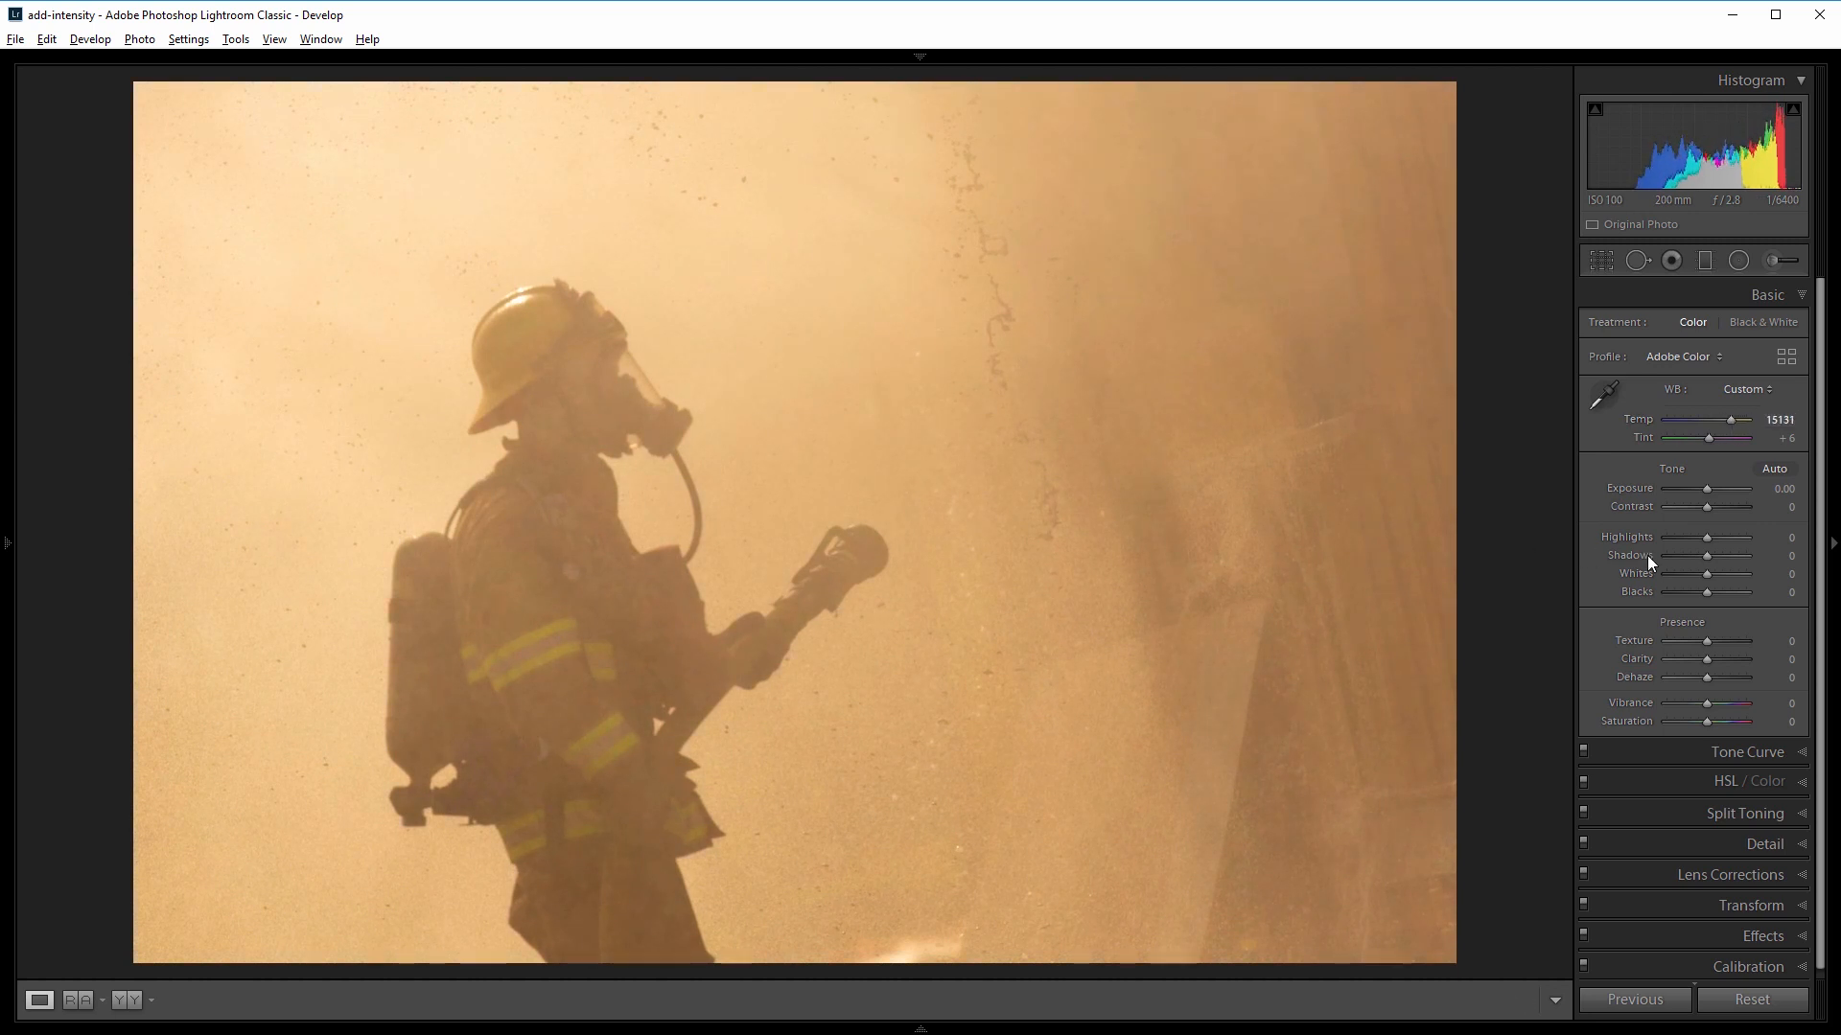
{"action": "left_click_drag", "start_coordinate": [1706, 574], "coordinate": [1724, 573]}
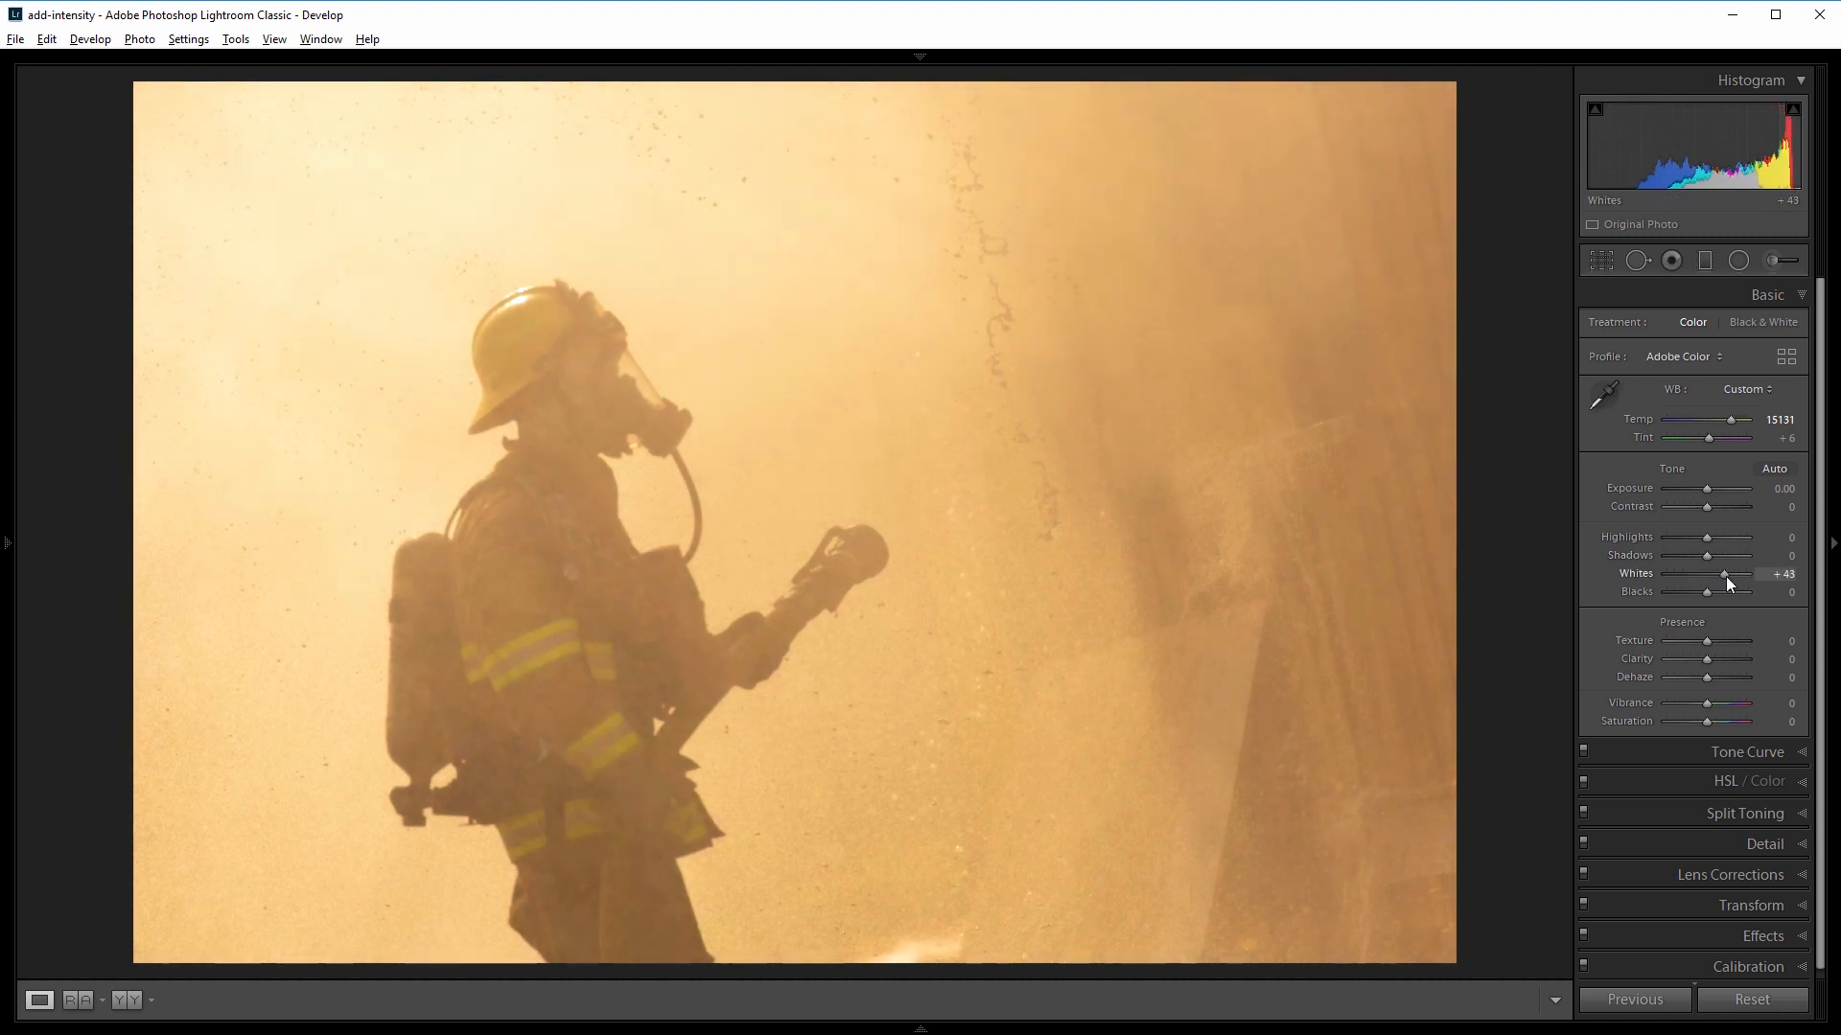
{"action": "left_click_drag", "start_coordinate": [1722, 573], "coordinate": [1727, 573]}
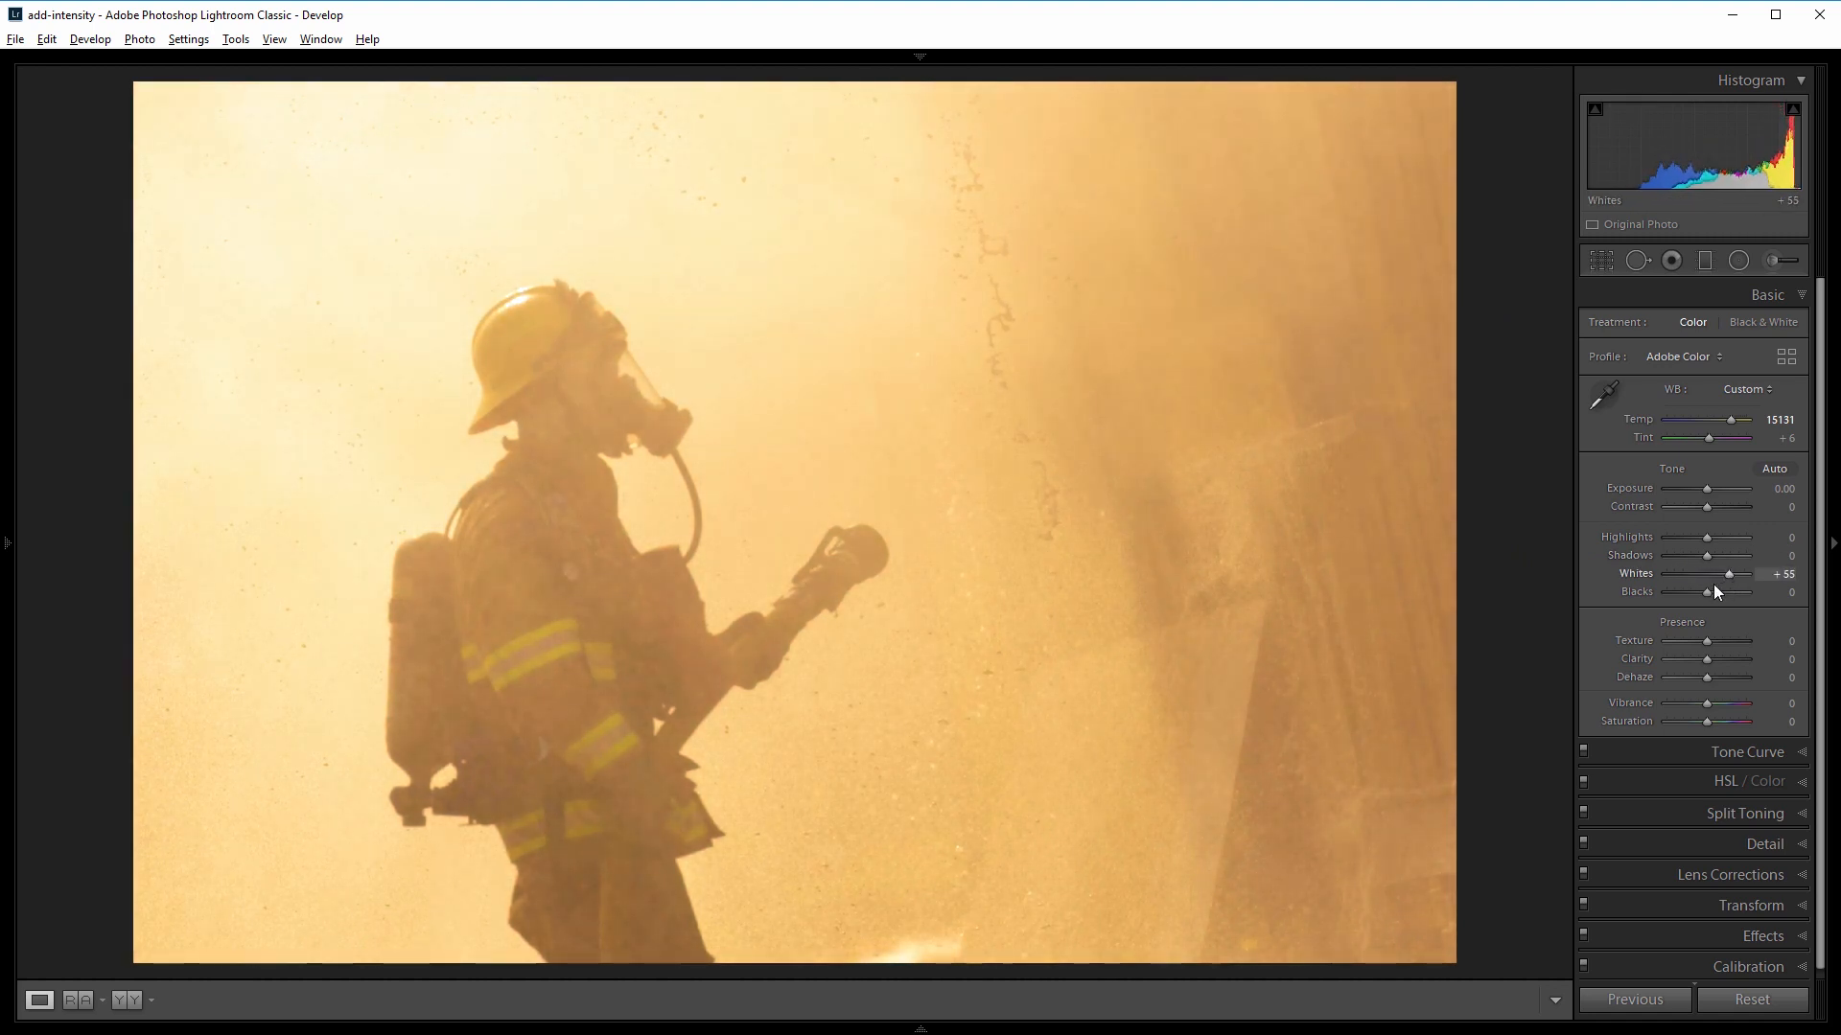
{"action": "left_click_drag", "start_coordinate": [1707, 590], "coordinate": [1686, 591]}
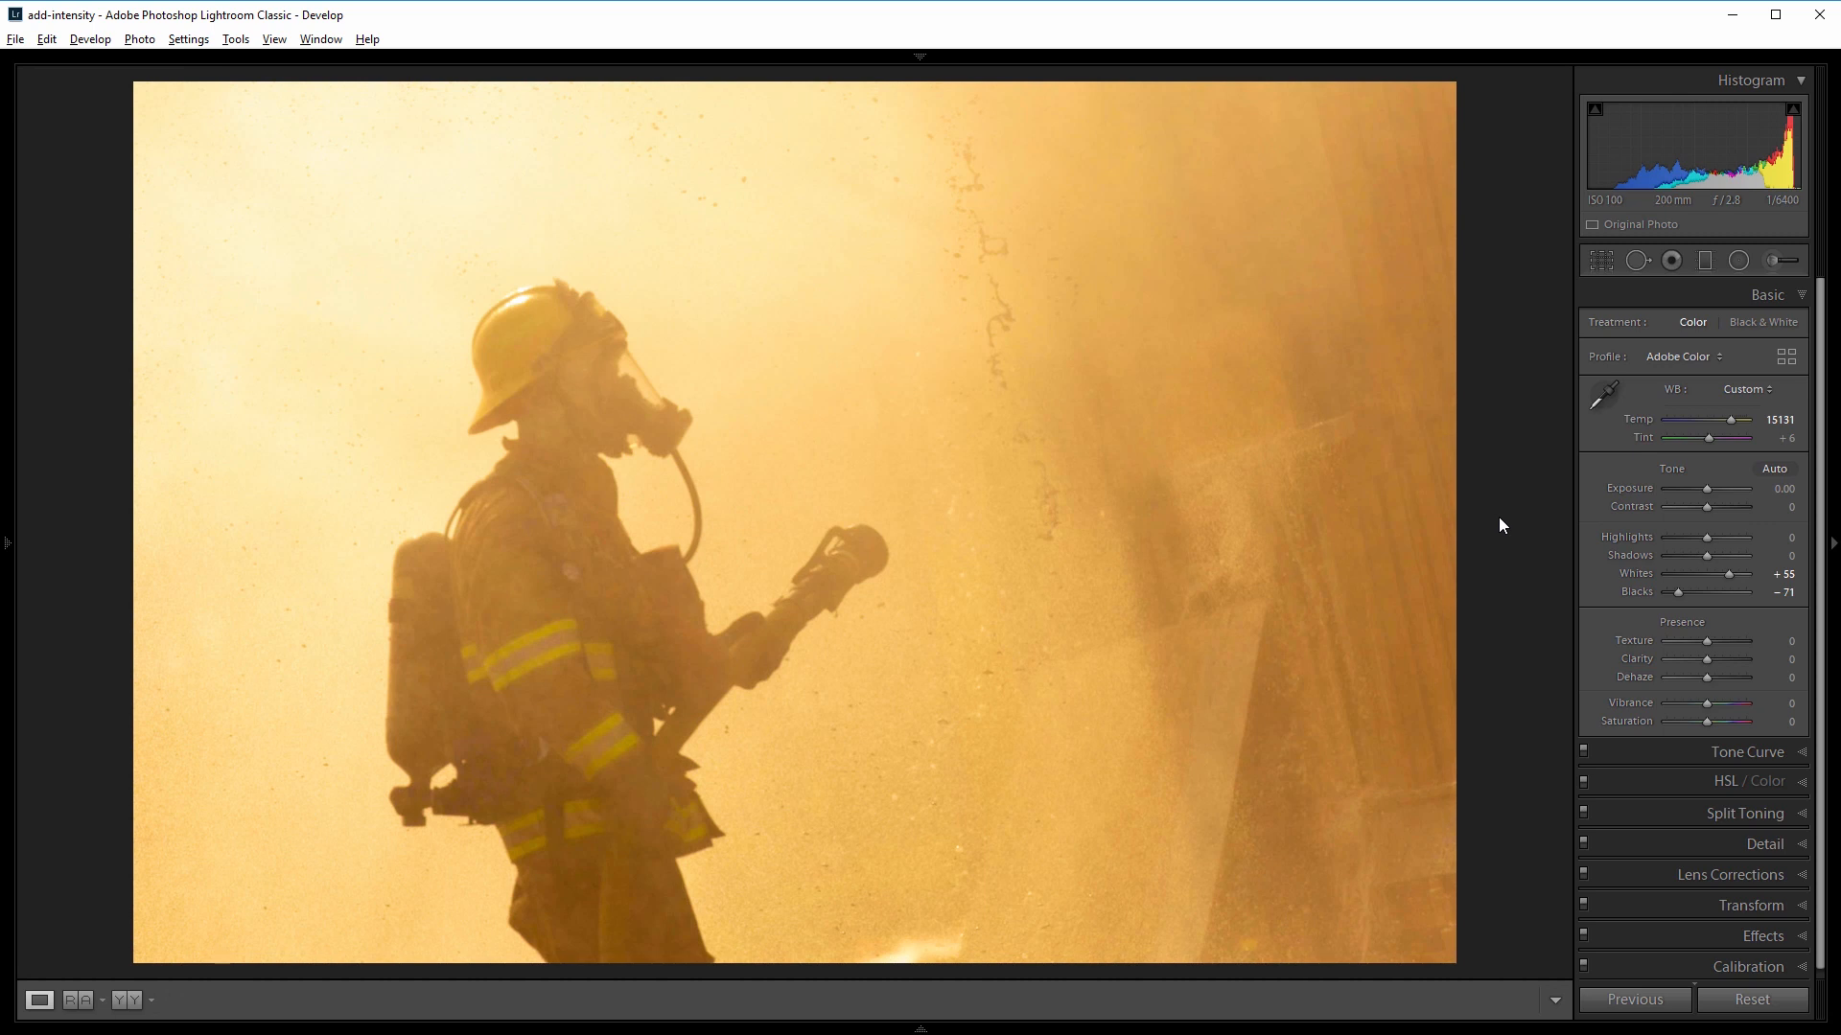
{"action": "mouse_move", "coordinate": [1496, 550]}
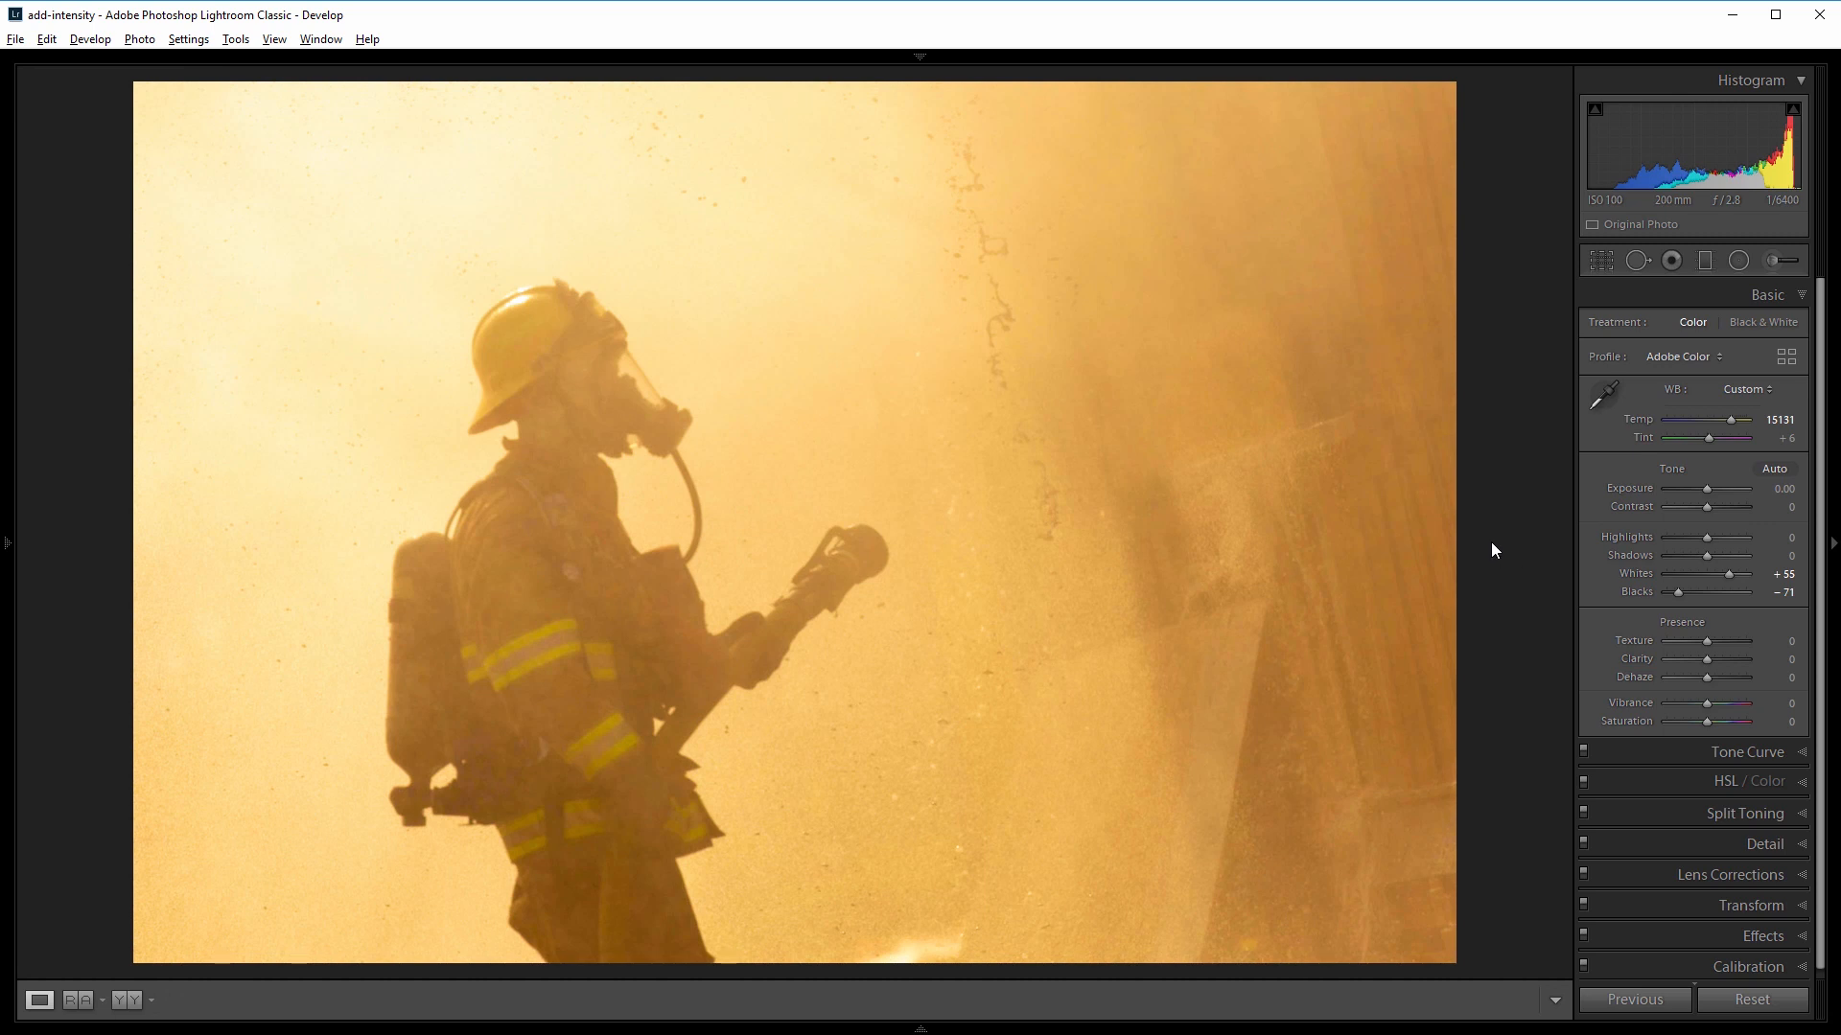
{"action": "mouse_move", "coordinate": [1647, 625]}
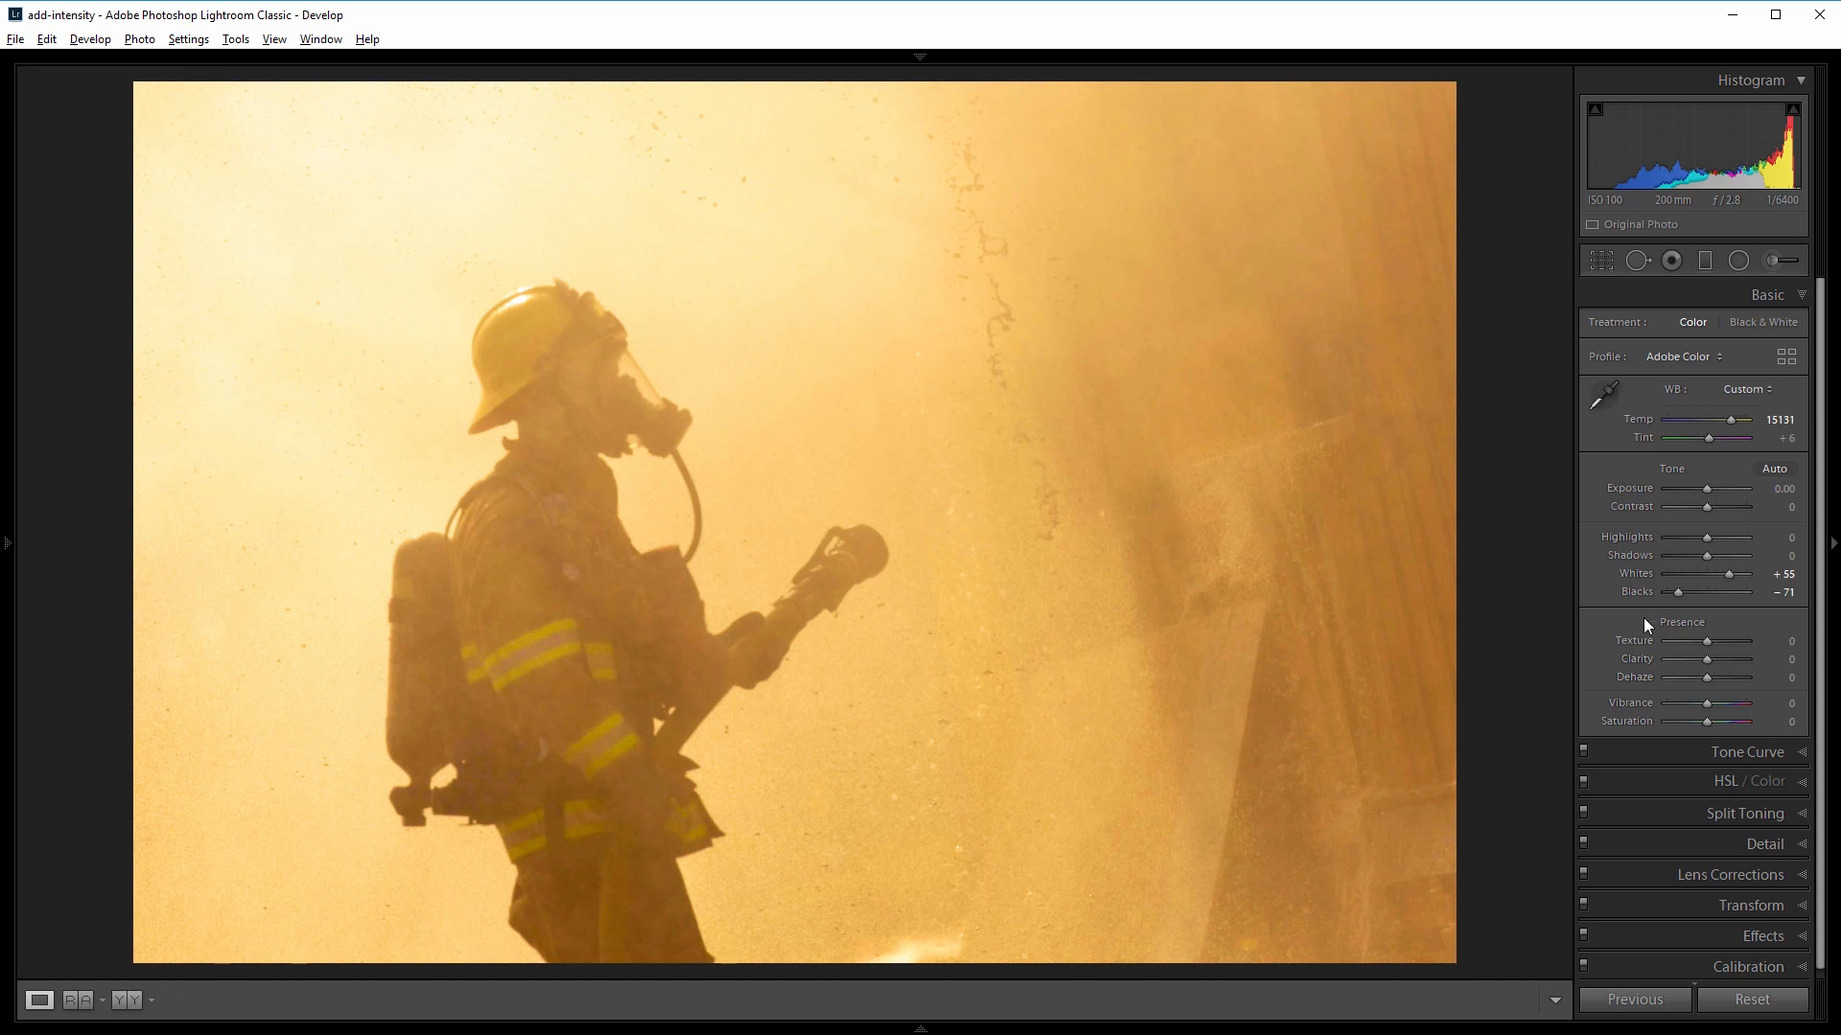
Add a little Texture, raise Clarity to +26 and Dehaze to +50.
{"action": "left_click_drag", "start_coordinate": [1706, 642], "coordinate": [1712, 642]}
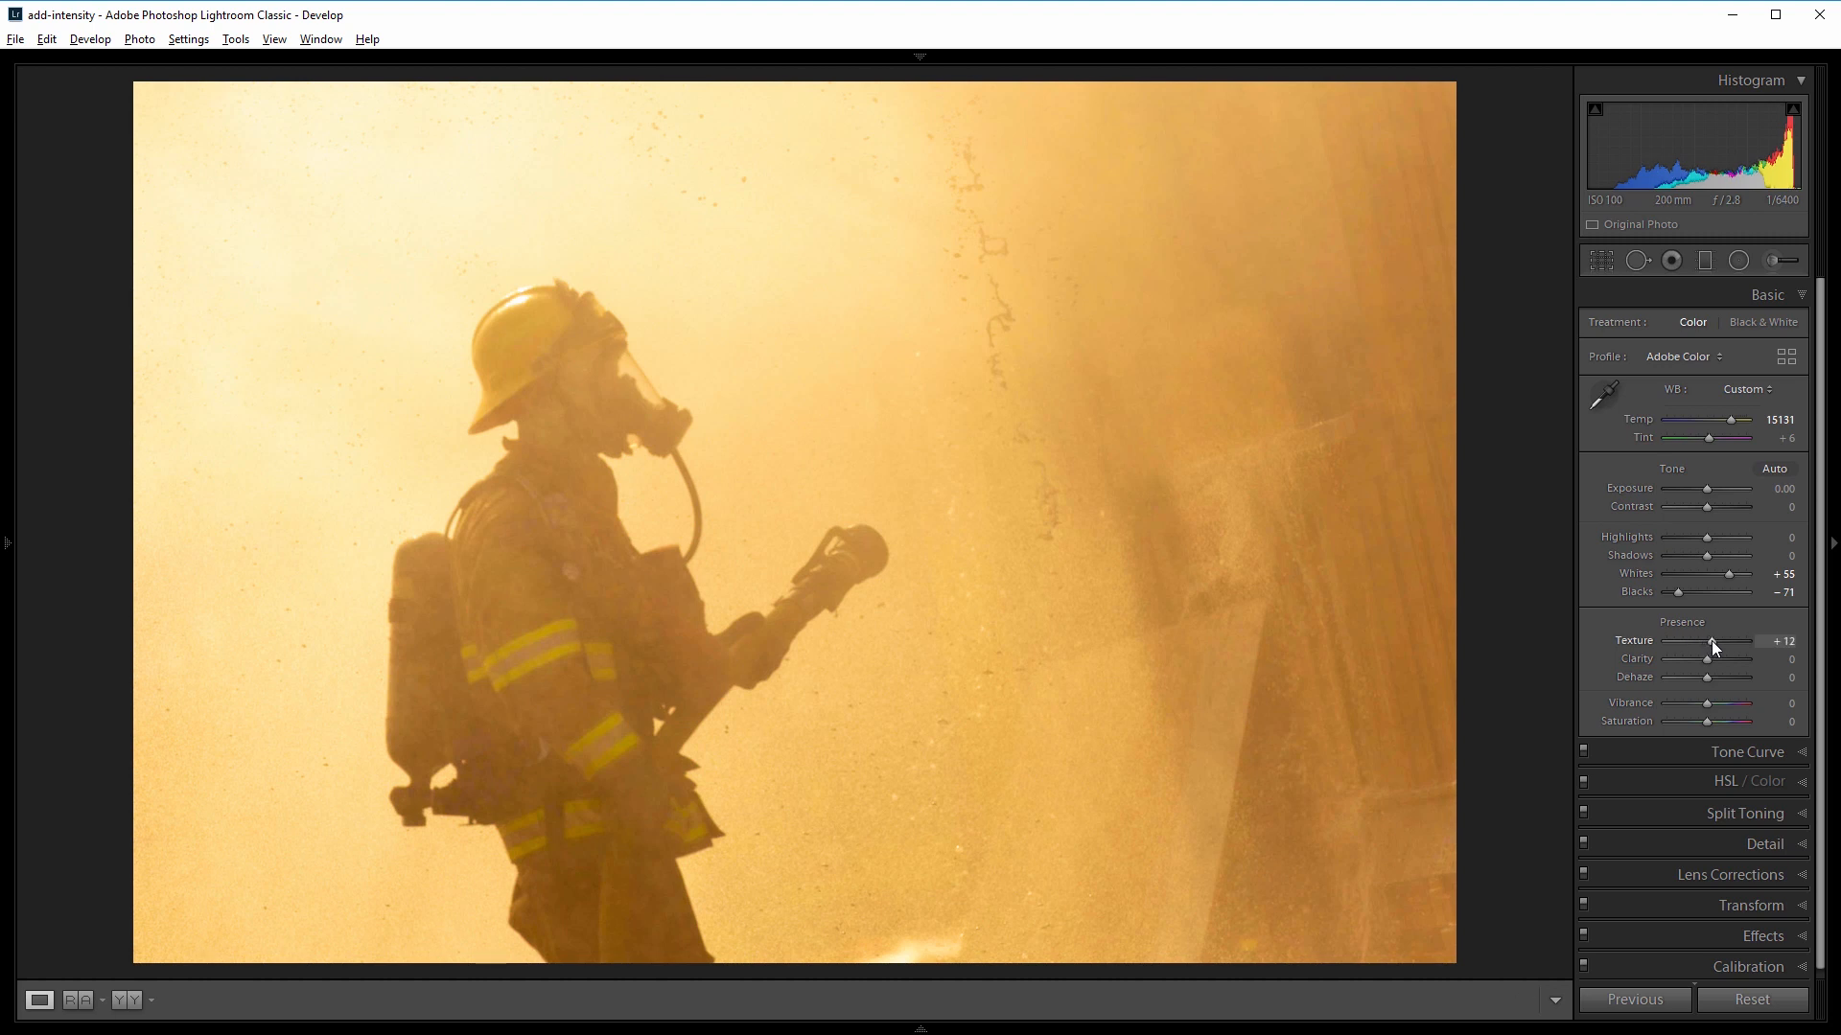
{"action": "mouse_move", "coordinate": [1710, 665]}
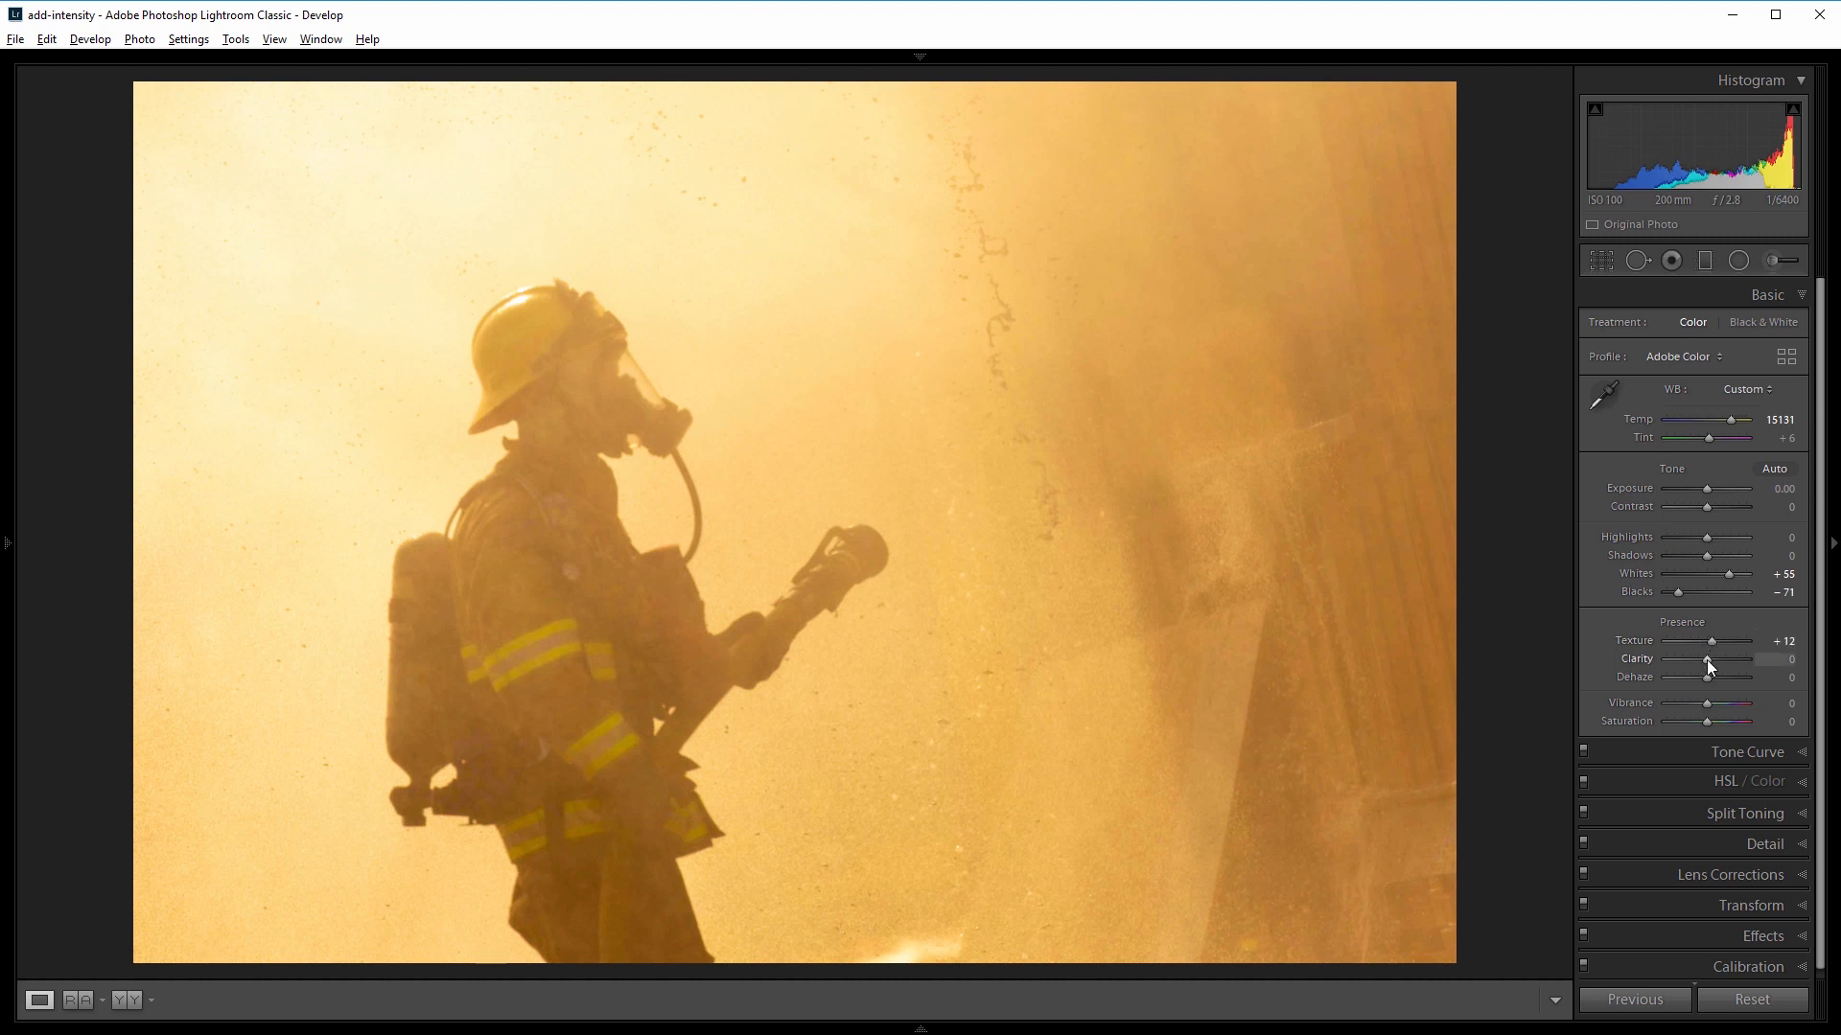
{"action": "left_click_drag", "start_coordinate": [1708, 658], "coordinate": [1725, 657]}
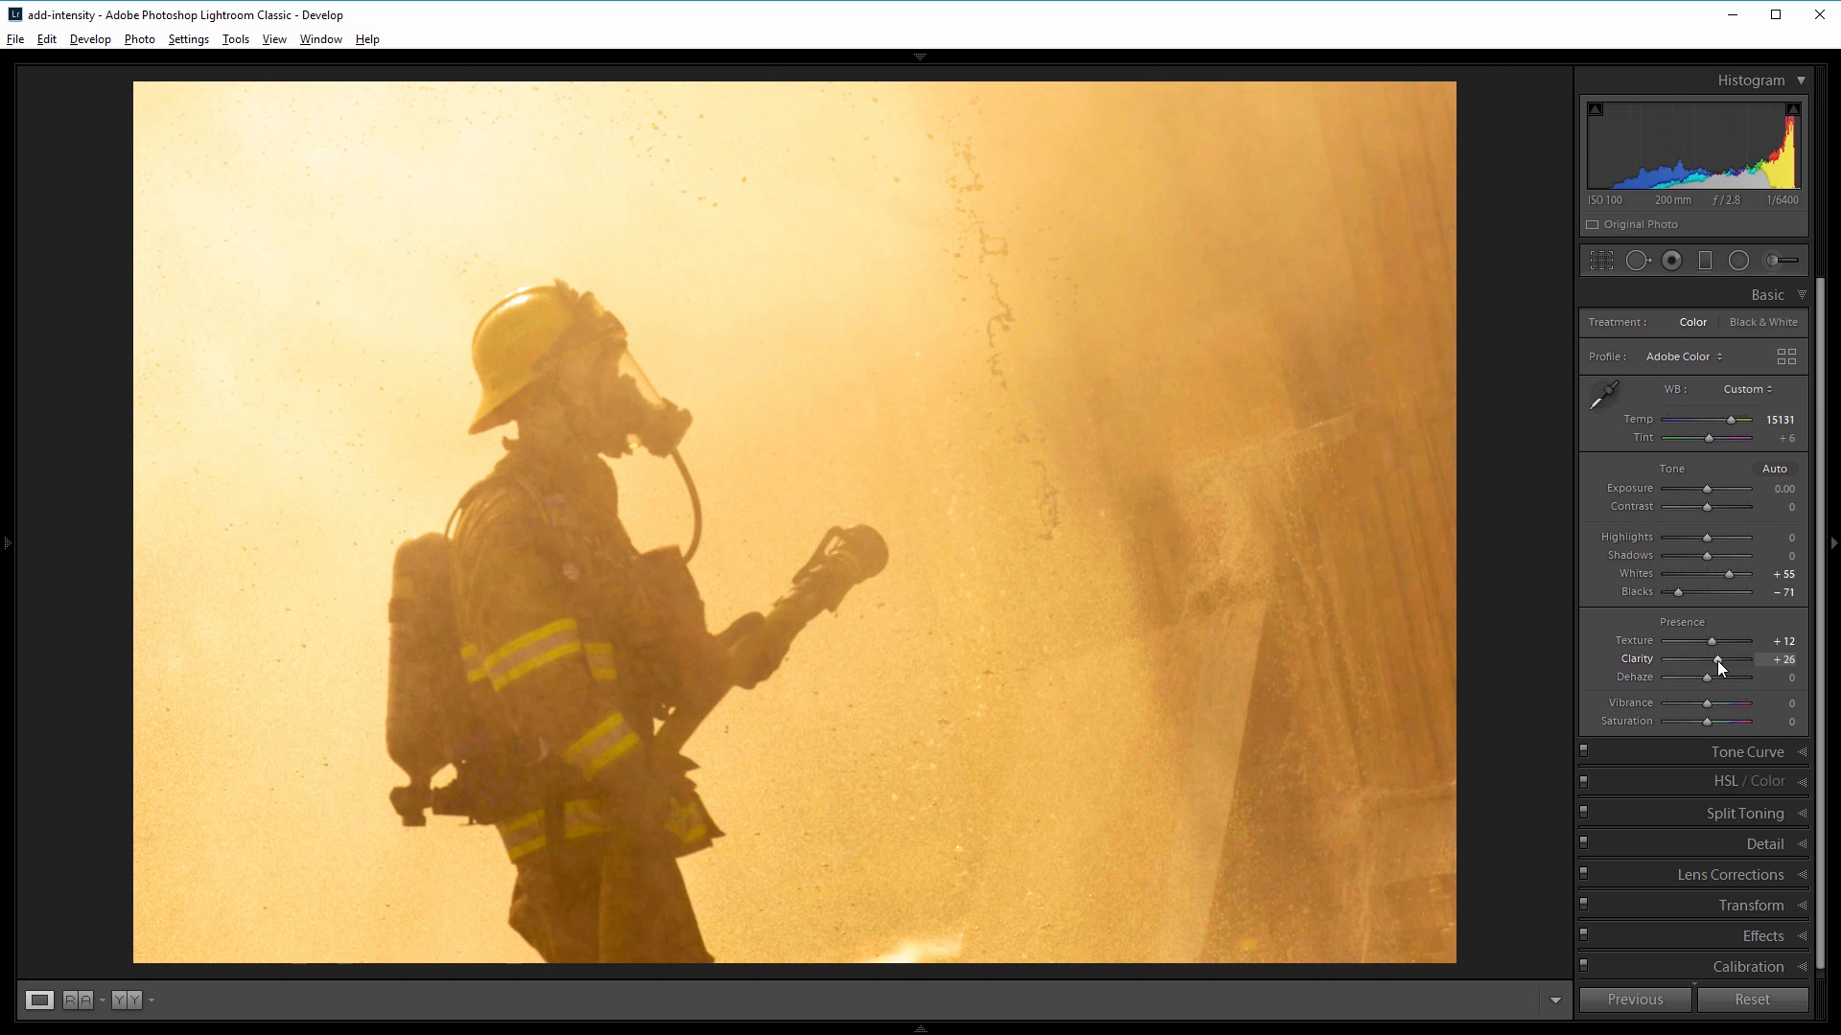
{"action": "mouse_move", "coordinate": [1708, 678]}
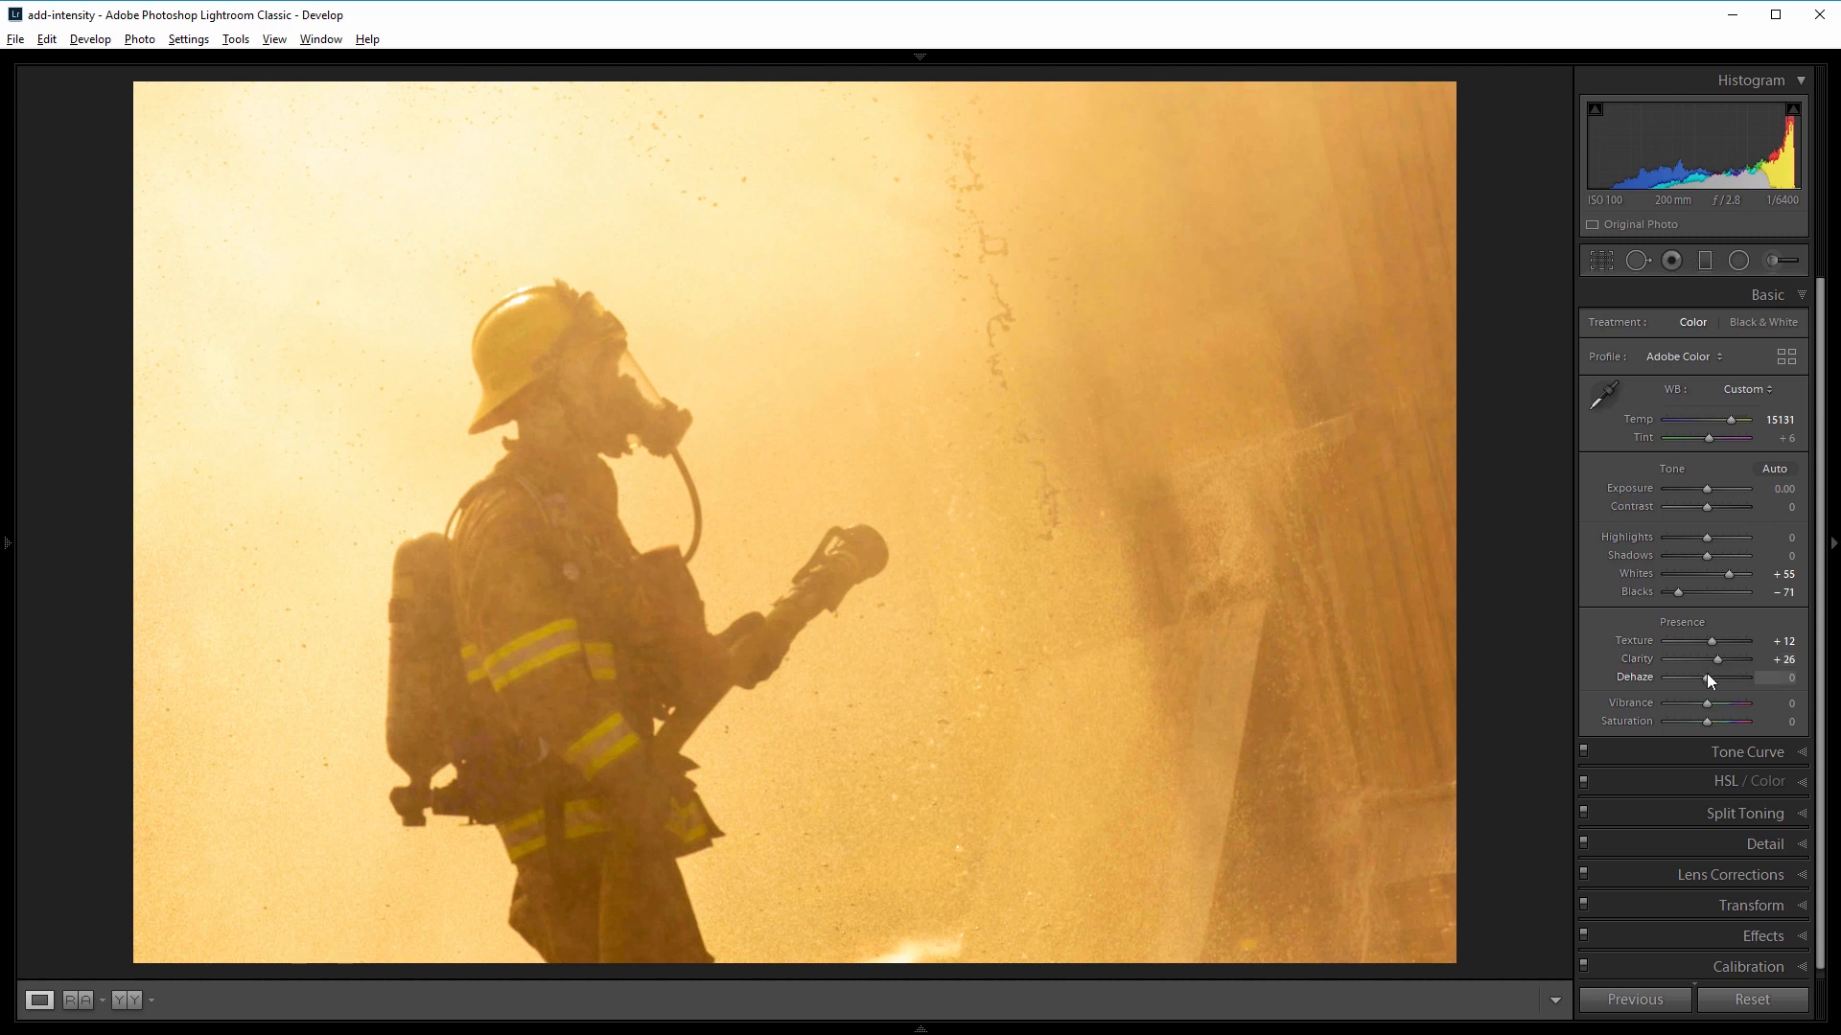
{"action": "left_click_drag", "start_coordinate": [1708, 677], "coordinate": [1732, 677]}
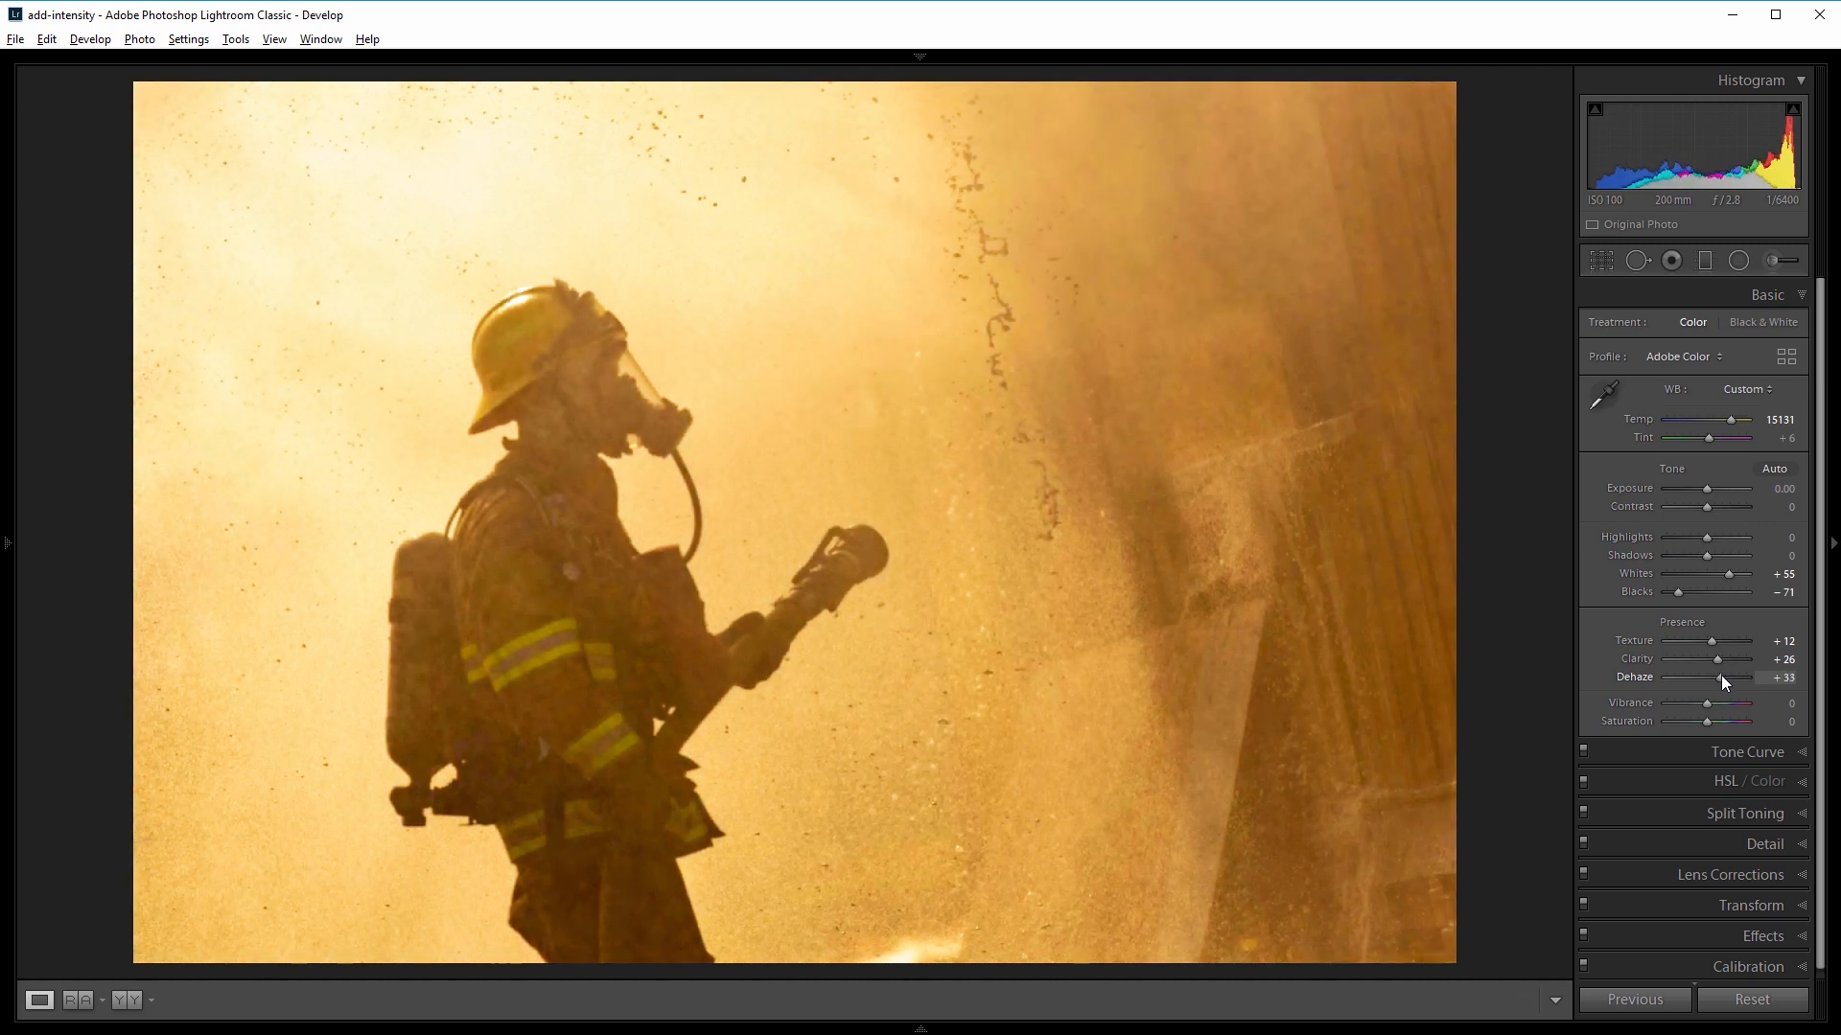
{"action": "left_click_drag", "start_coordinate": [1722, 677], "coordinate": [1748, 677]}
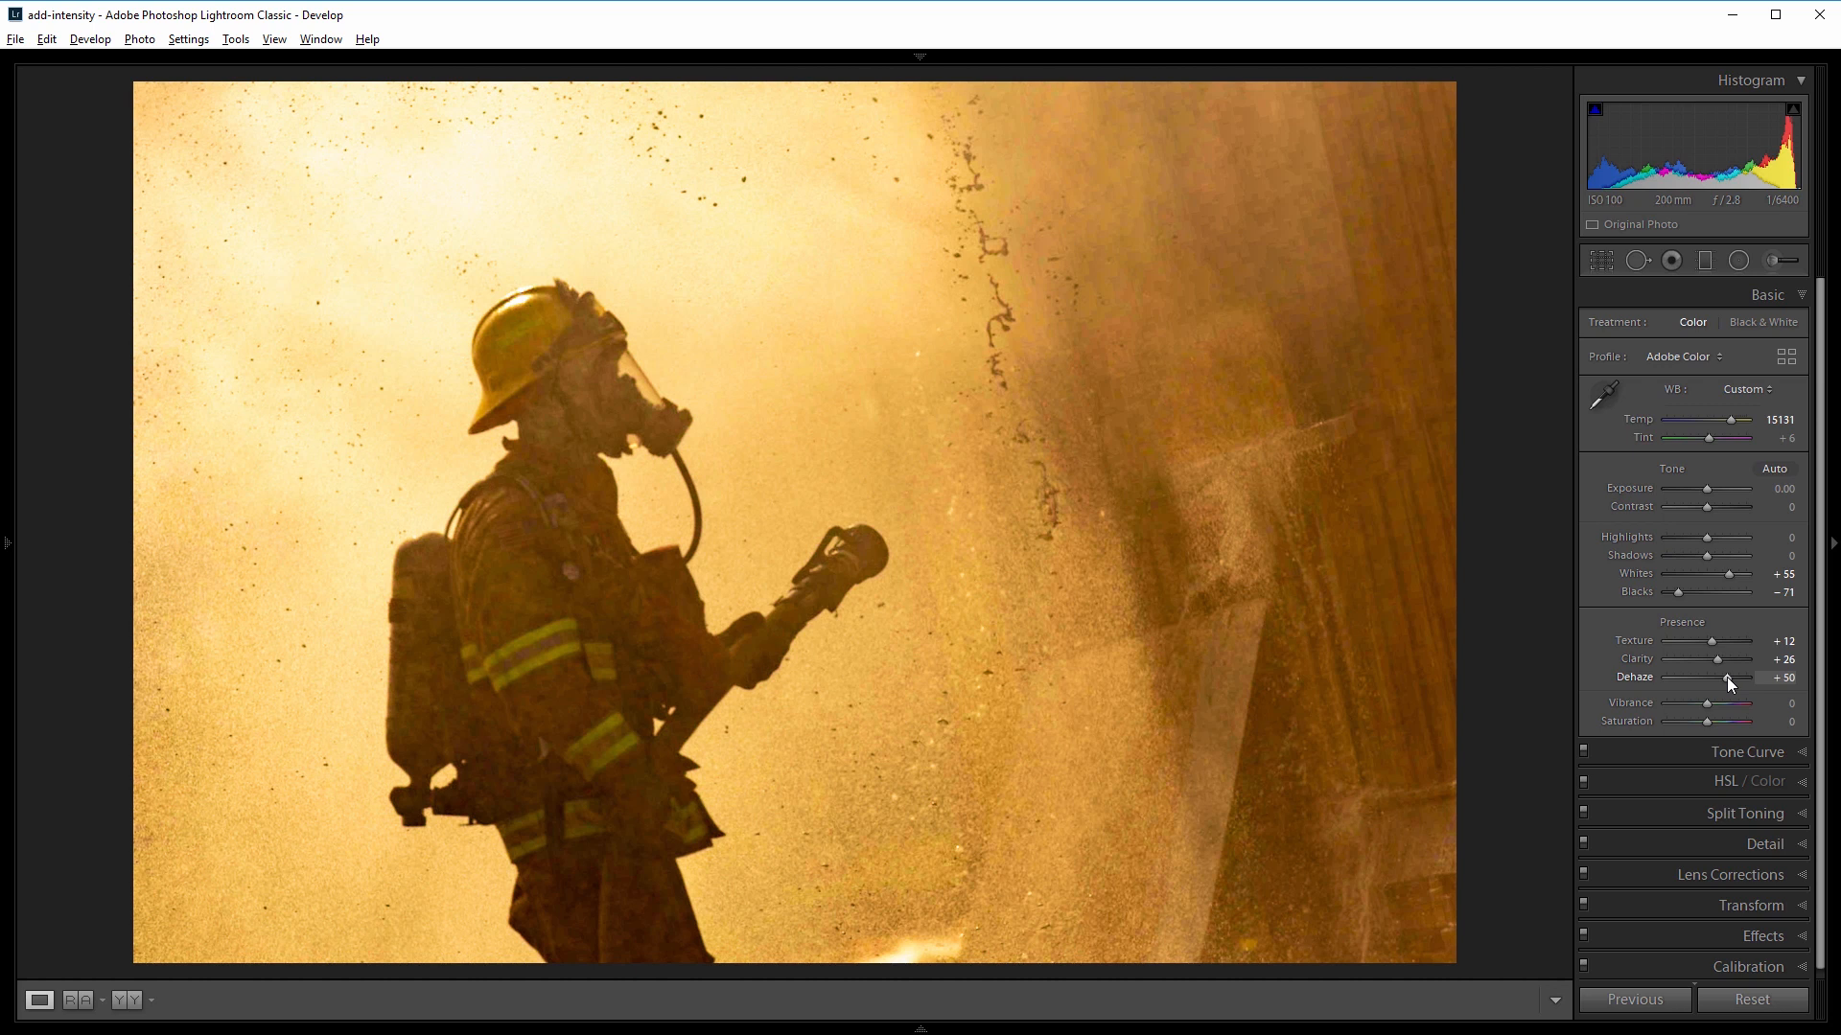
Lift Shadows to +36, boost Vibrance to +33 and Saturation to +5.
{"action": "left_click_drag", "start_coordinate": [1726, 562], "coordinate": [1708, 556]}
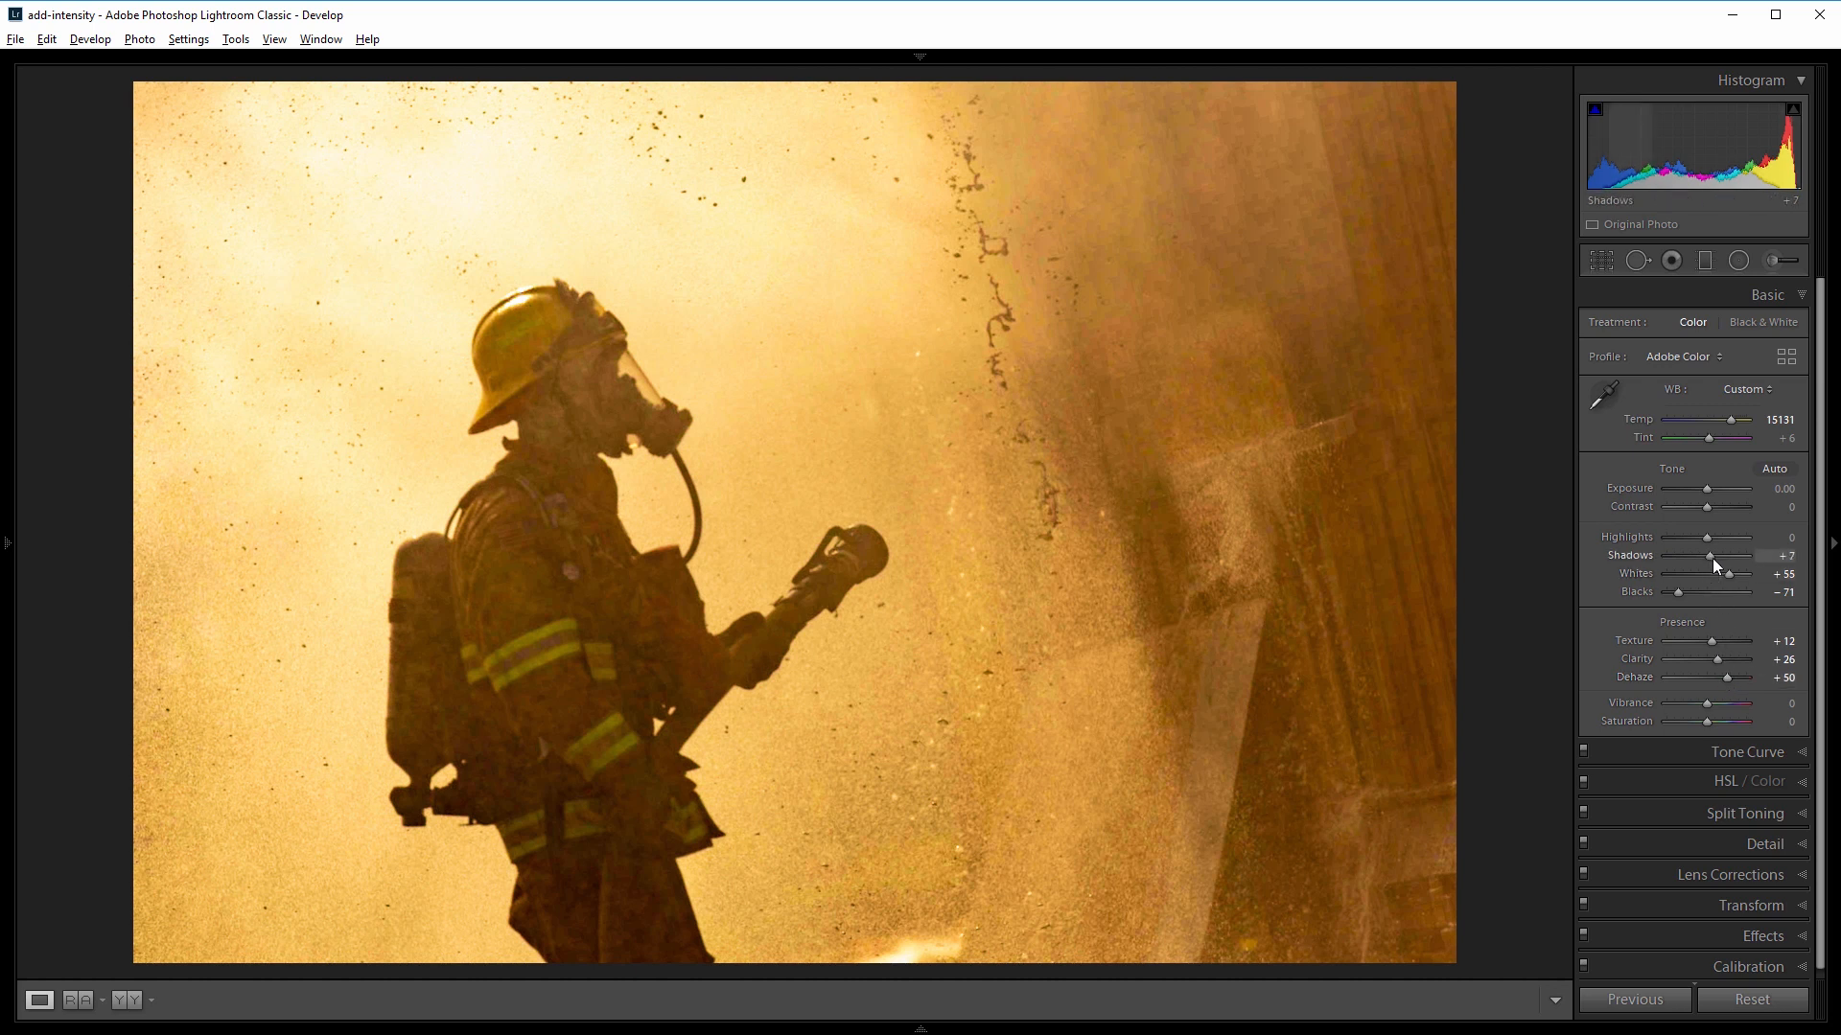
{"action": "left_click_drag", "start_coordinate": [1708, 556], "coordinate": [1726, 556]}
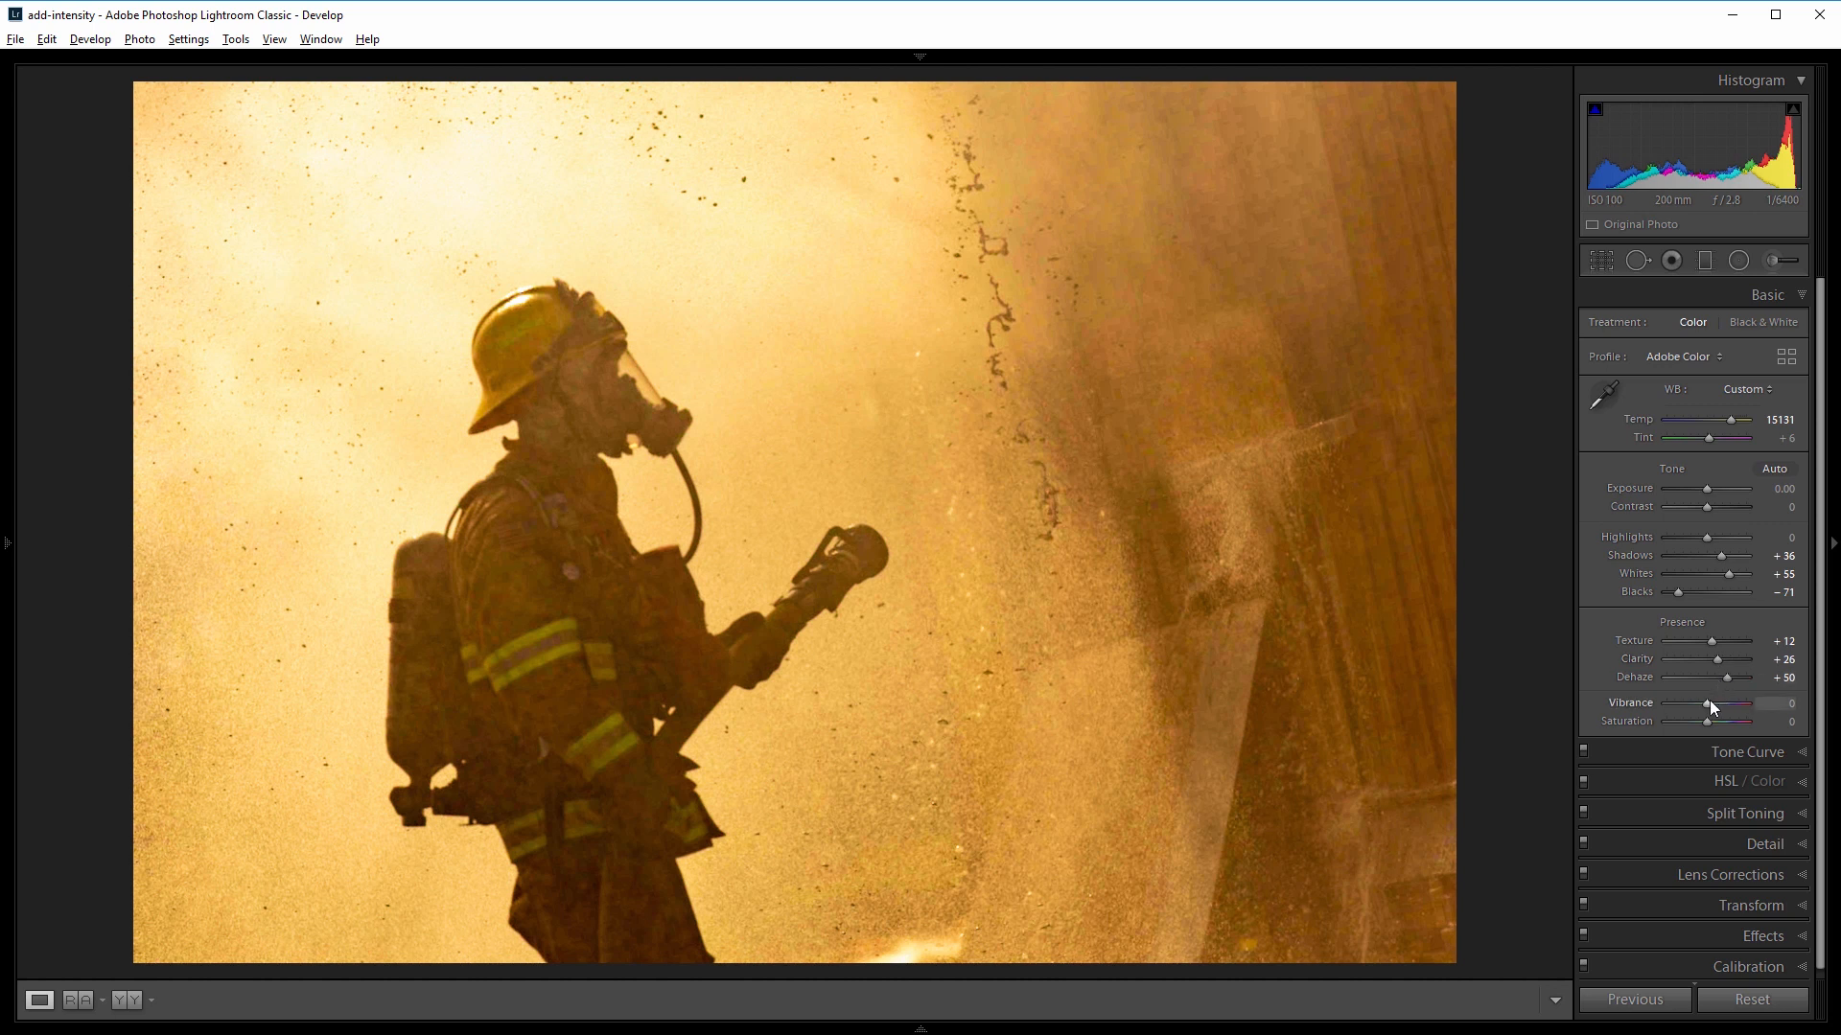
{"action": "left_click_drag", "start_coordinate": [1706, 704], "coordinate": [1730, 704]}
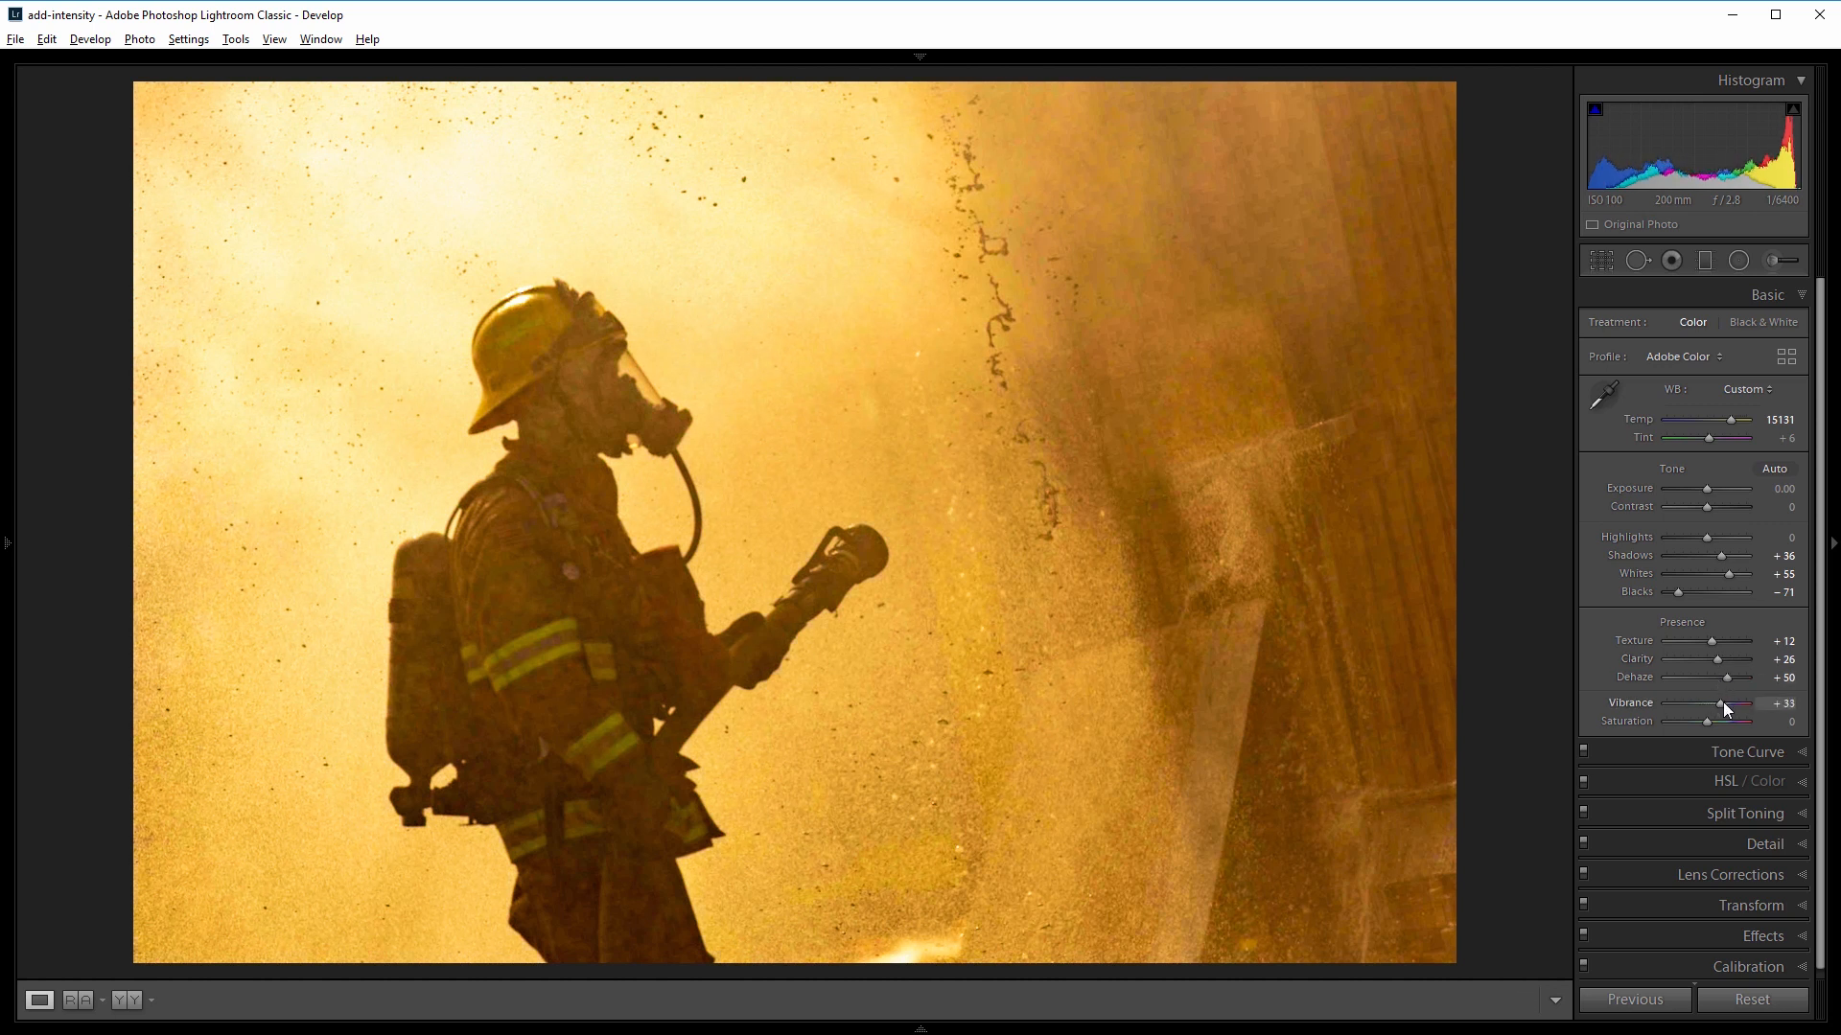
{"action": "left_click_drag", "start_coordinate": [1706, 723], "coordinate": [1714, 723]}
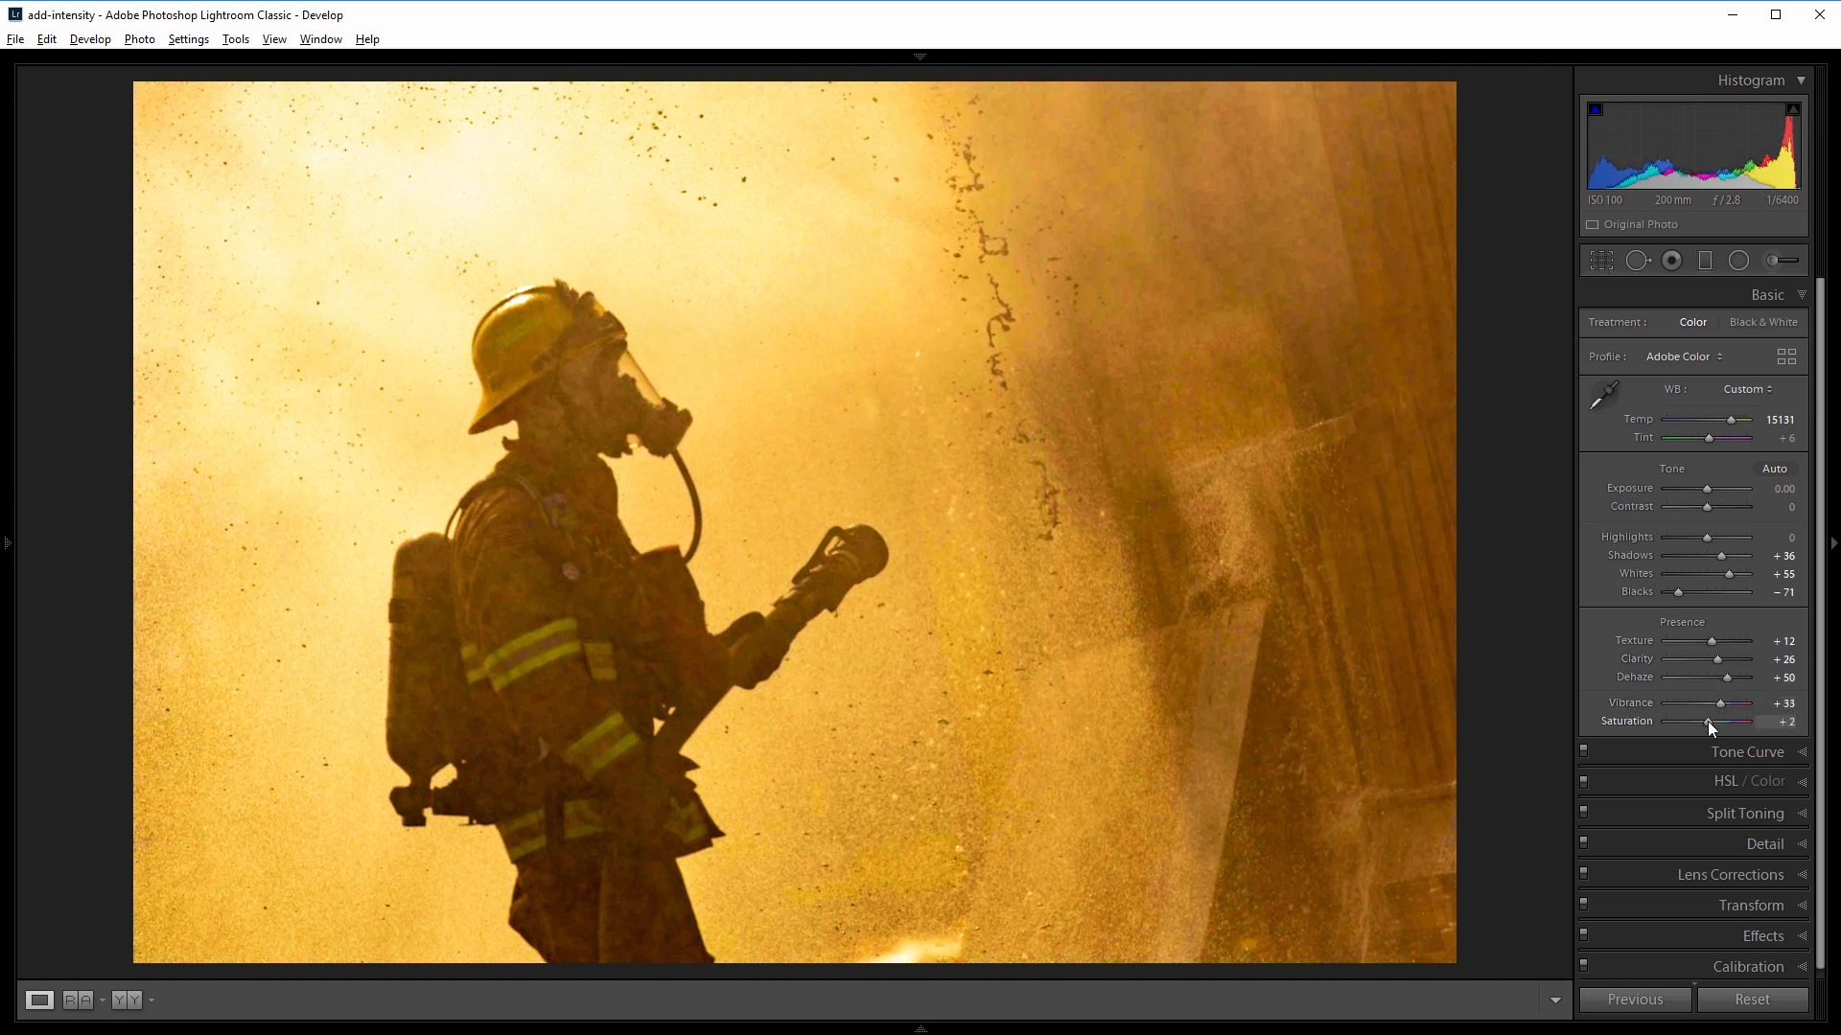
{"action": "left_click_drag", "start_coordinate": [1707, 721], "coordinate": [1712, 721]}
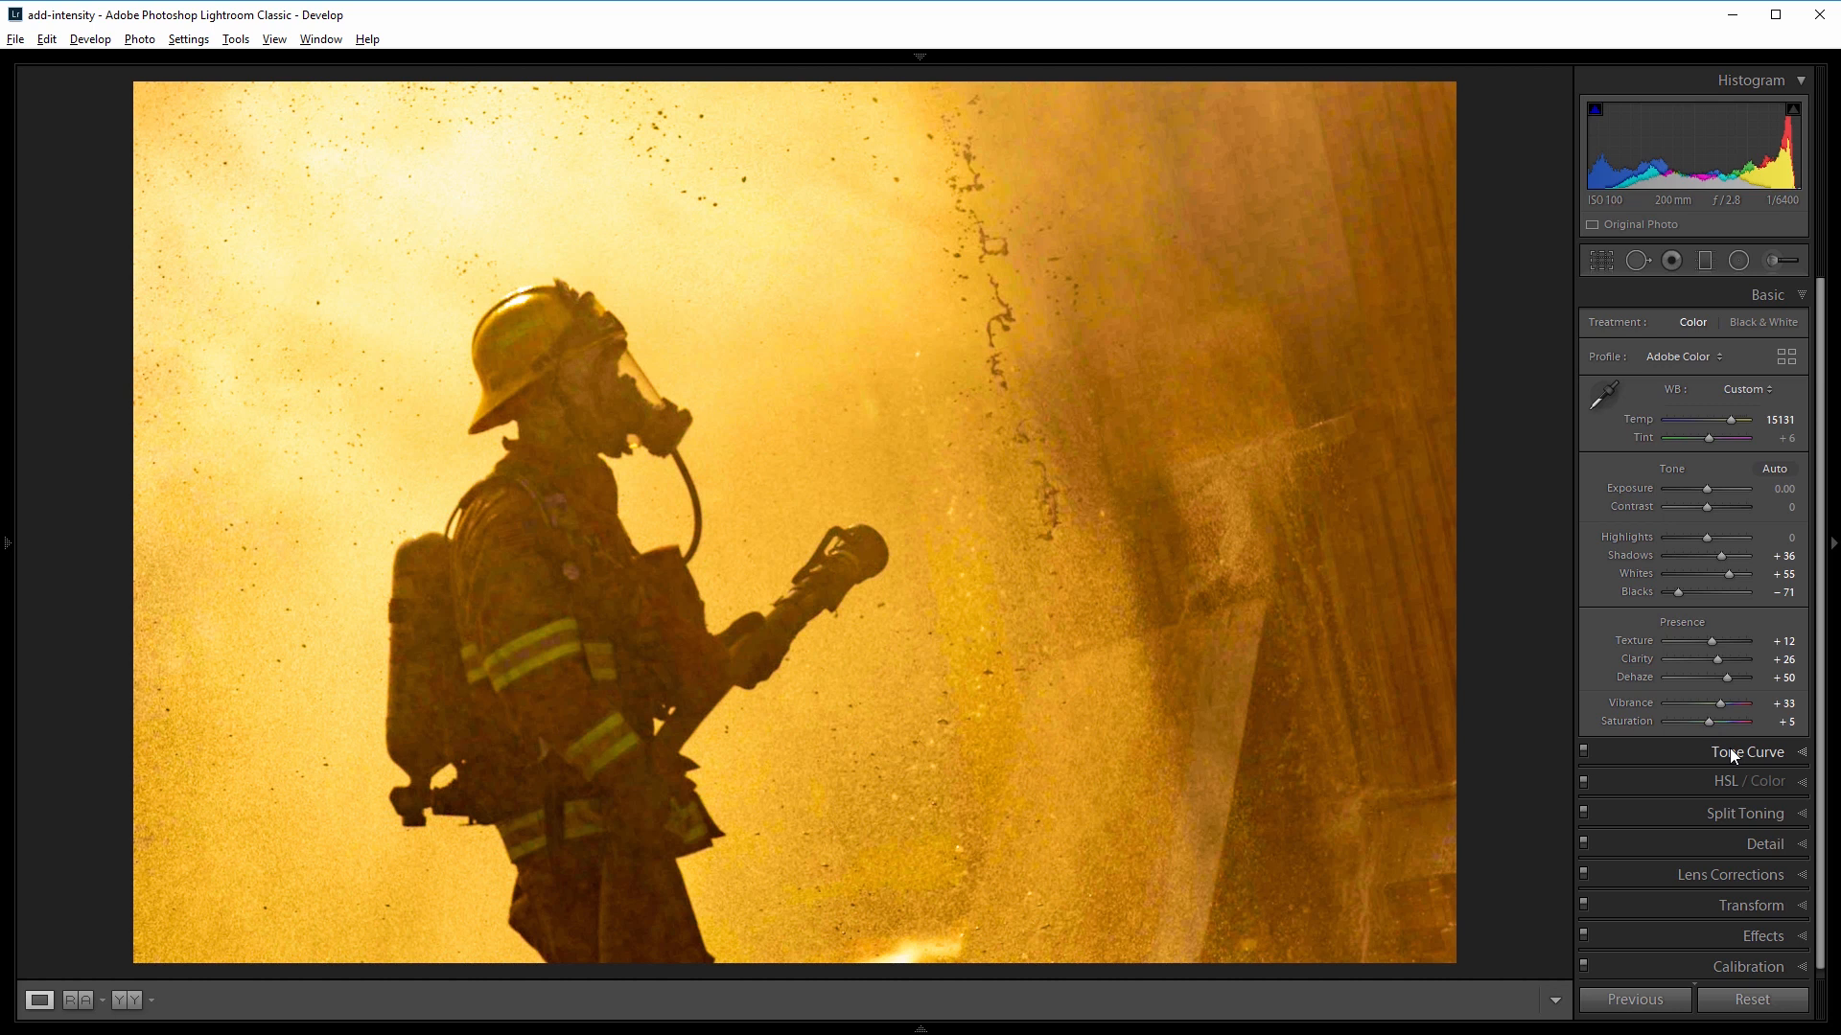
Expand the Tone Curve panel to check the curve is still straight.
{"action": "left_click", "coordinate": [1749, 752]}
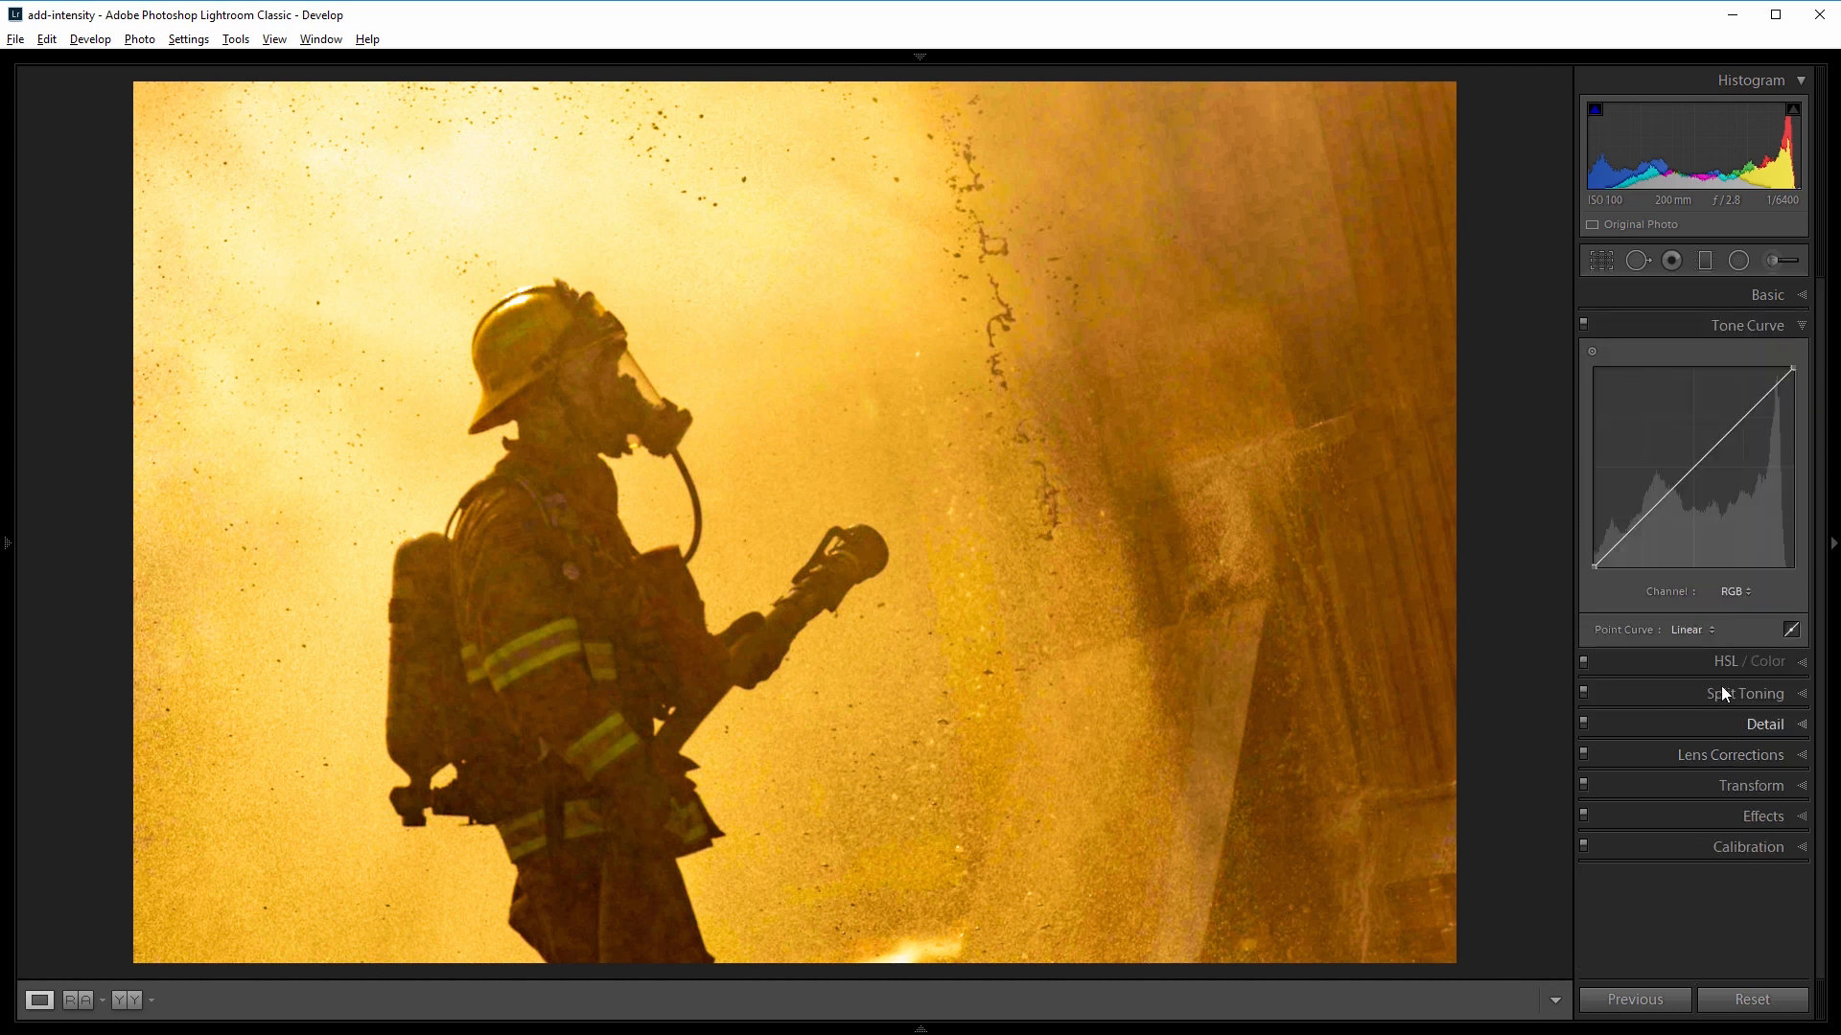
{"action": "mouse_move", "coordinate": [1644, 520]}
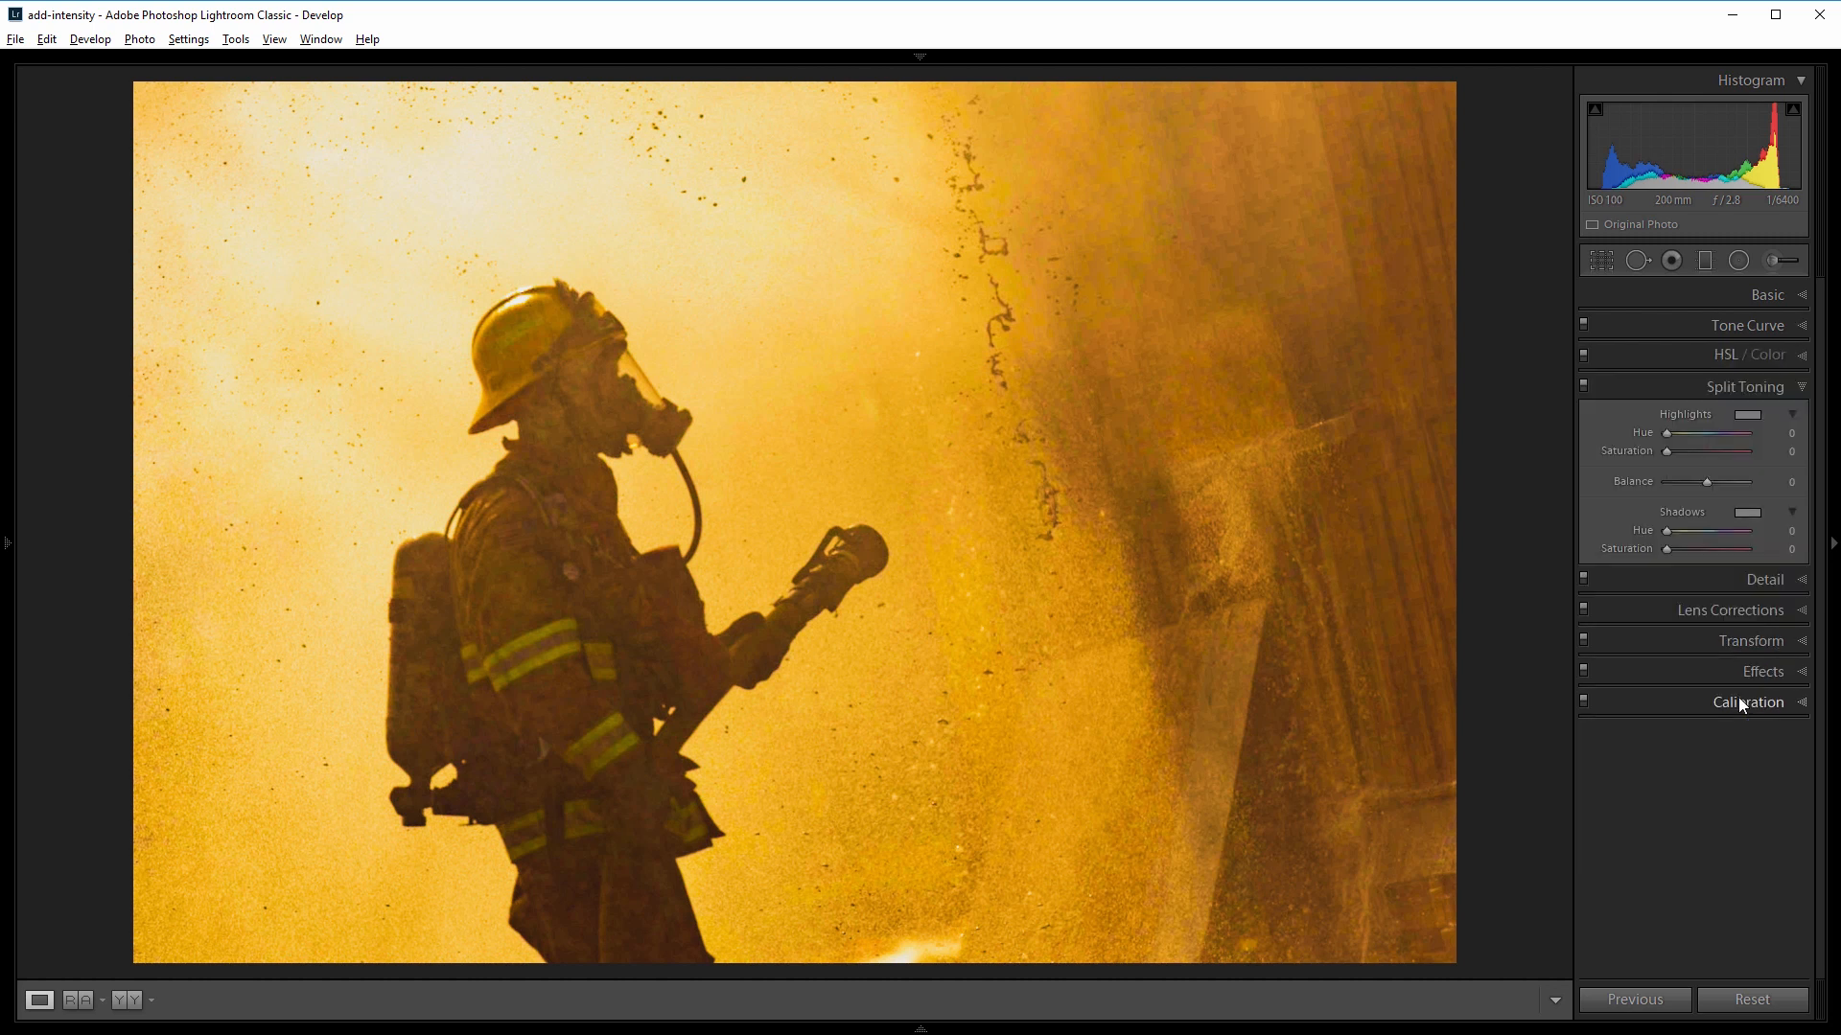
Tint the highlights orange at Hue 34 with Saturation settled at 49.
{"action": "left_click_drag", "start_coordinate": [1686, 450], "coordinate": [1714, 450]}
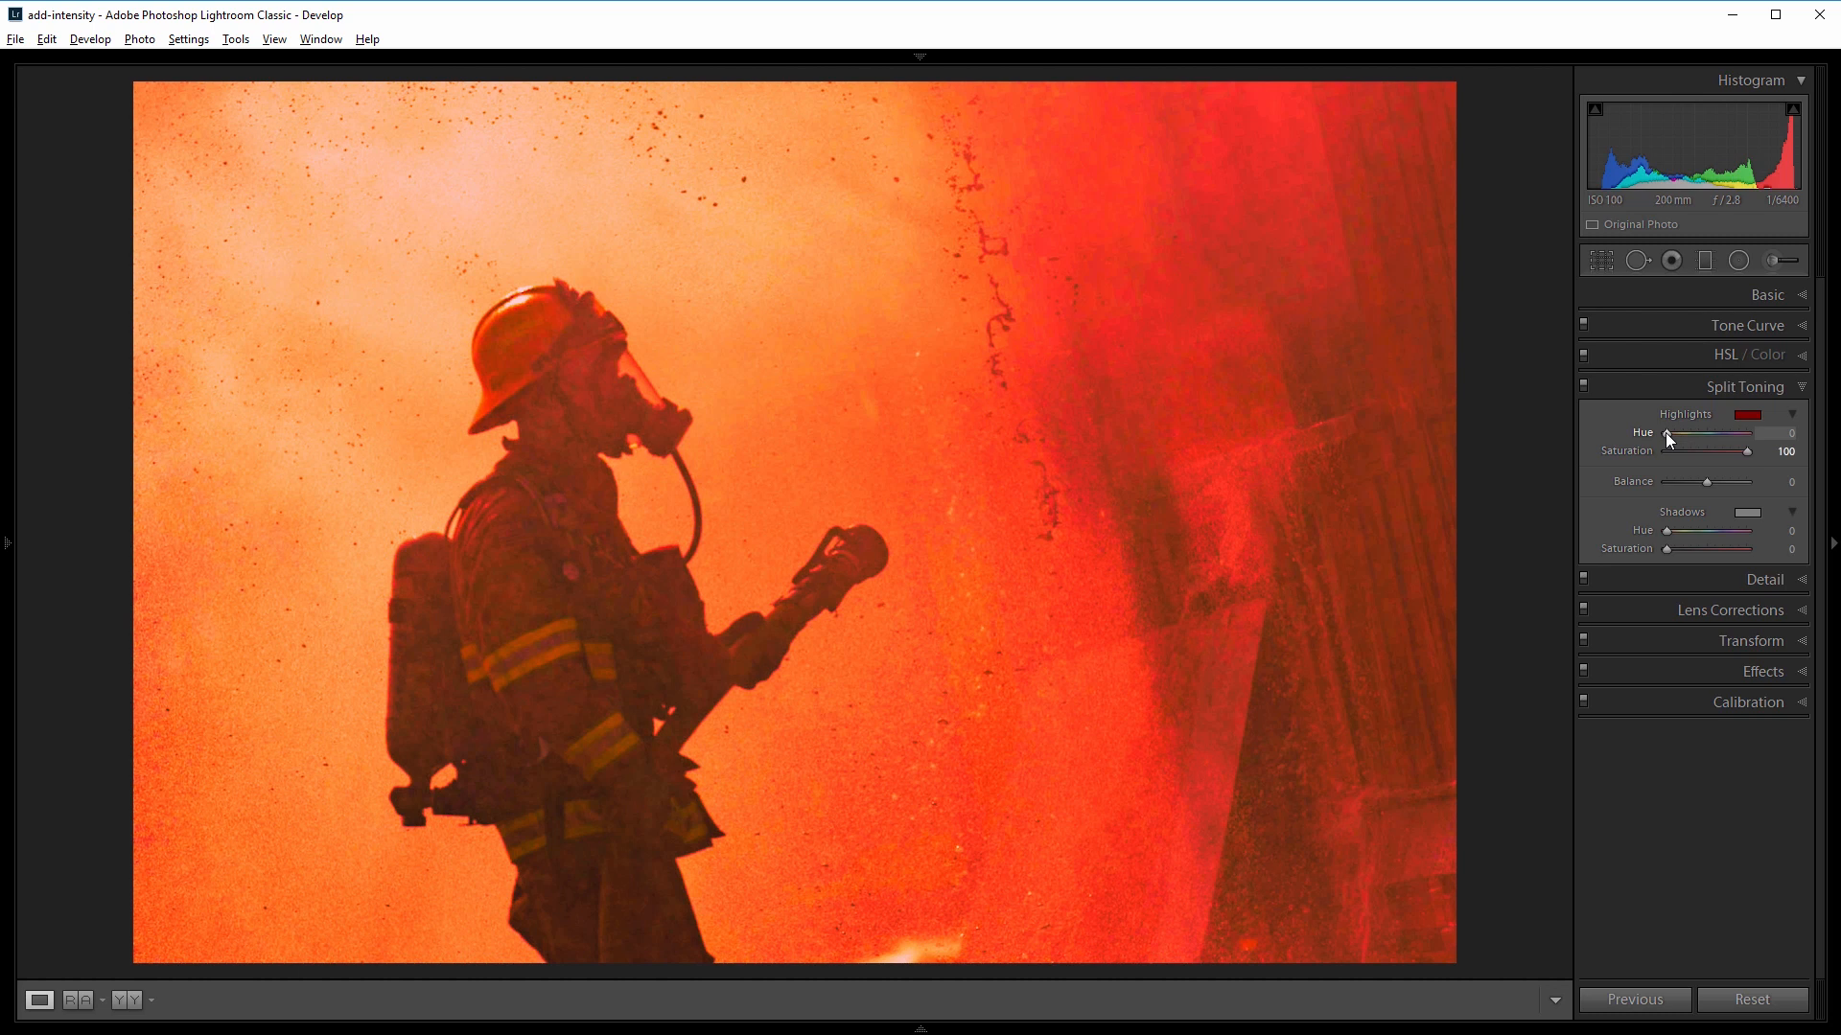
{"action": "left_click_drag", "start_coordinate": [1667, 432], "coordinate": [1699, 431]}
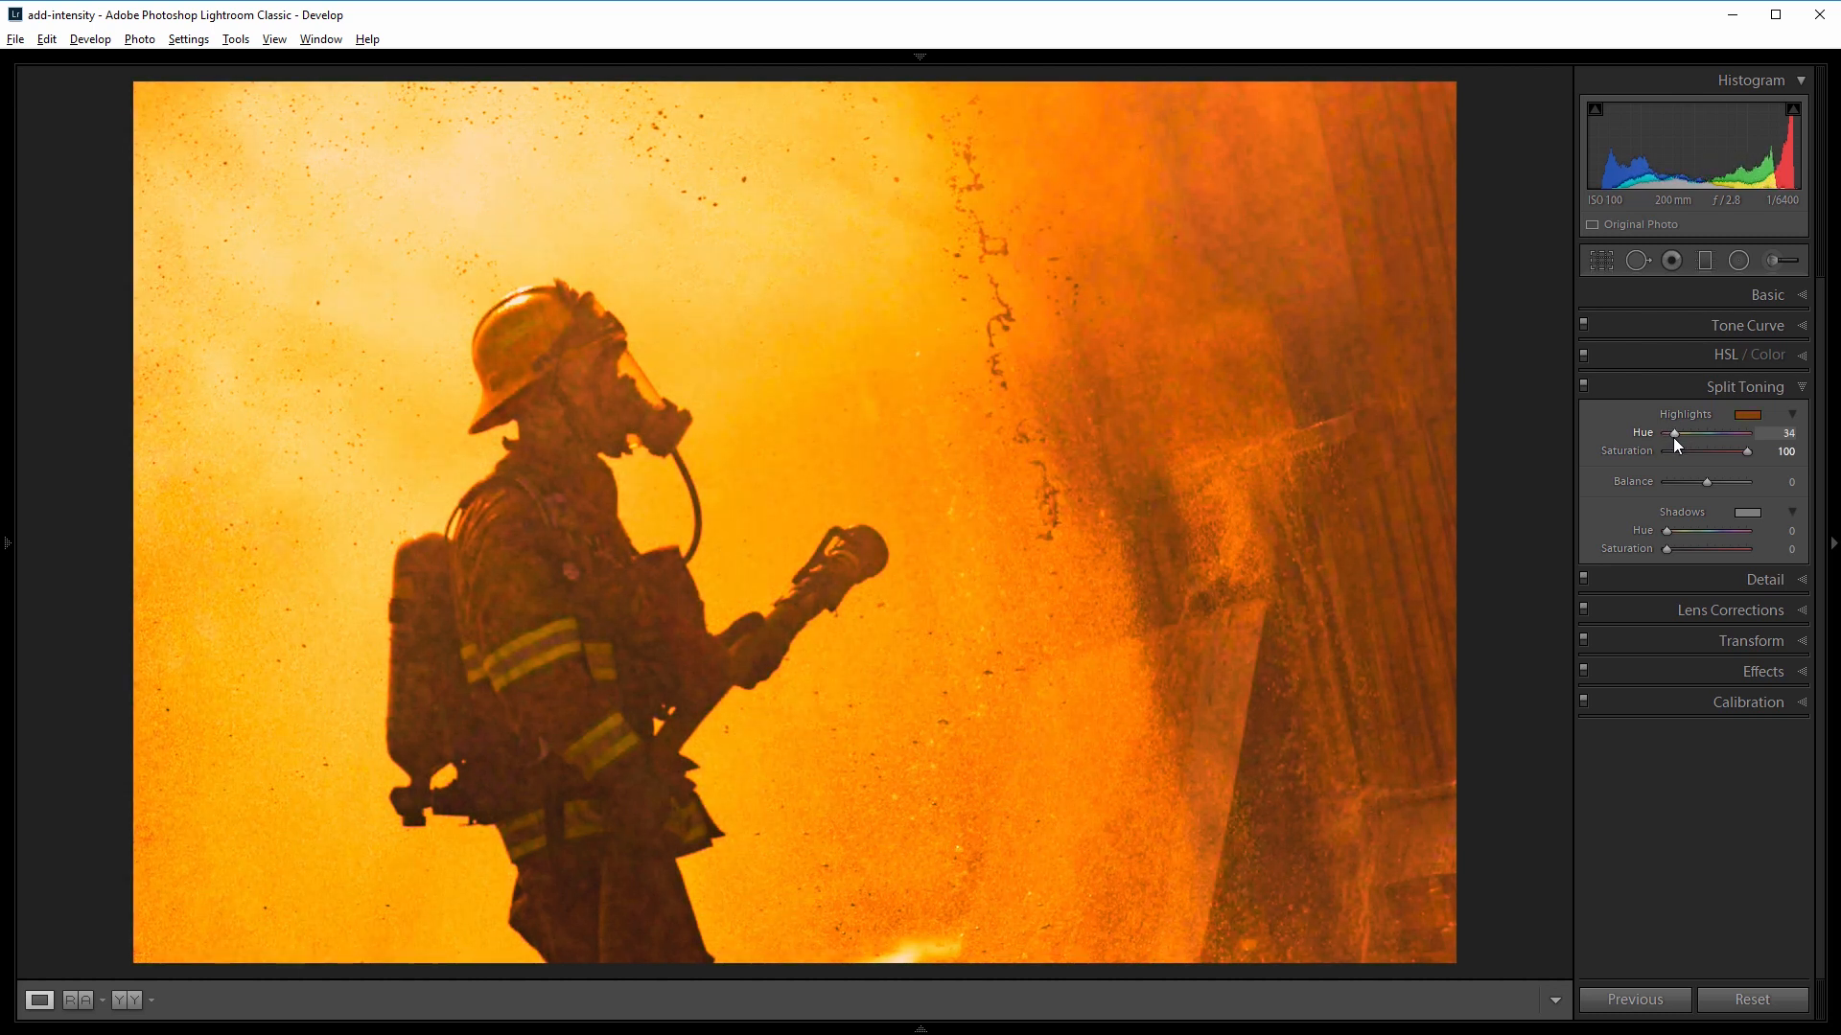
{"action": "left_click_drag", "start_coordinate": [1747, 455], "coordinate": [1743, 455]}
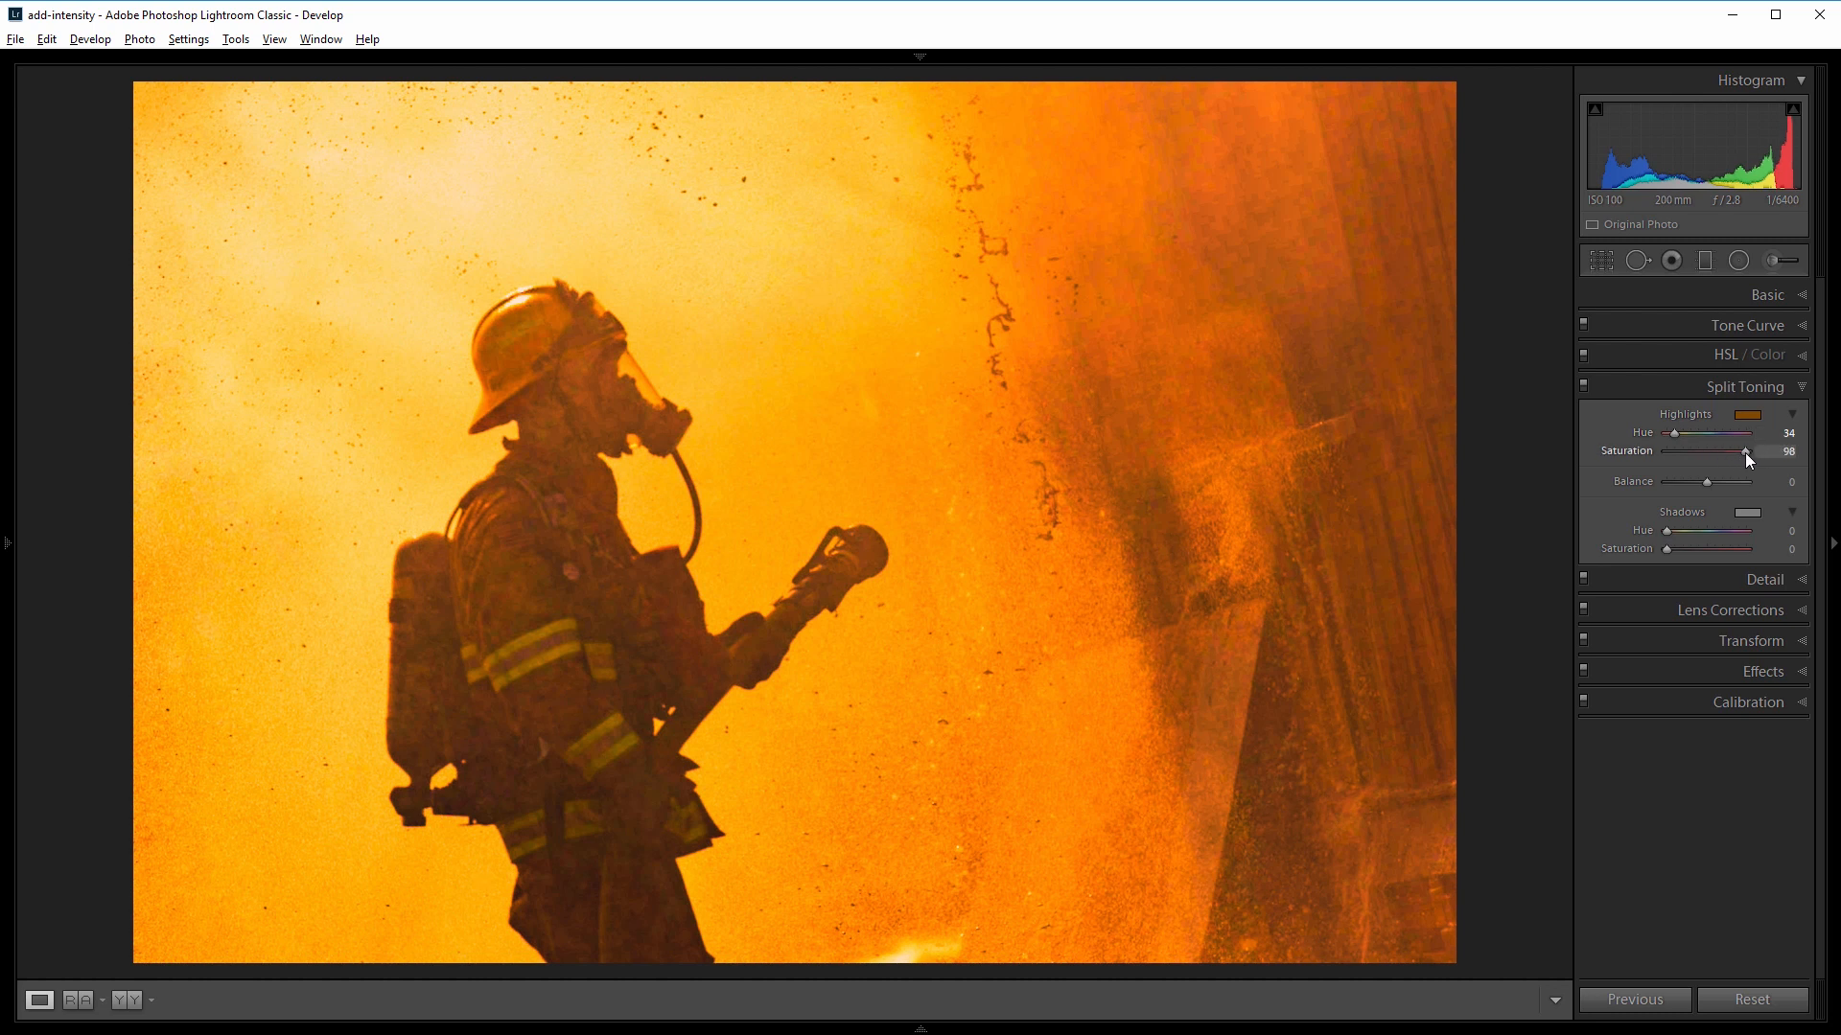
{"action": "left_click_drag", "start_coordinate": [1743, 454], "coordinate": [1714, 455]}
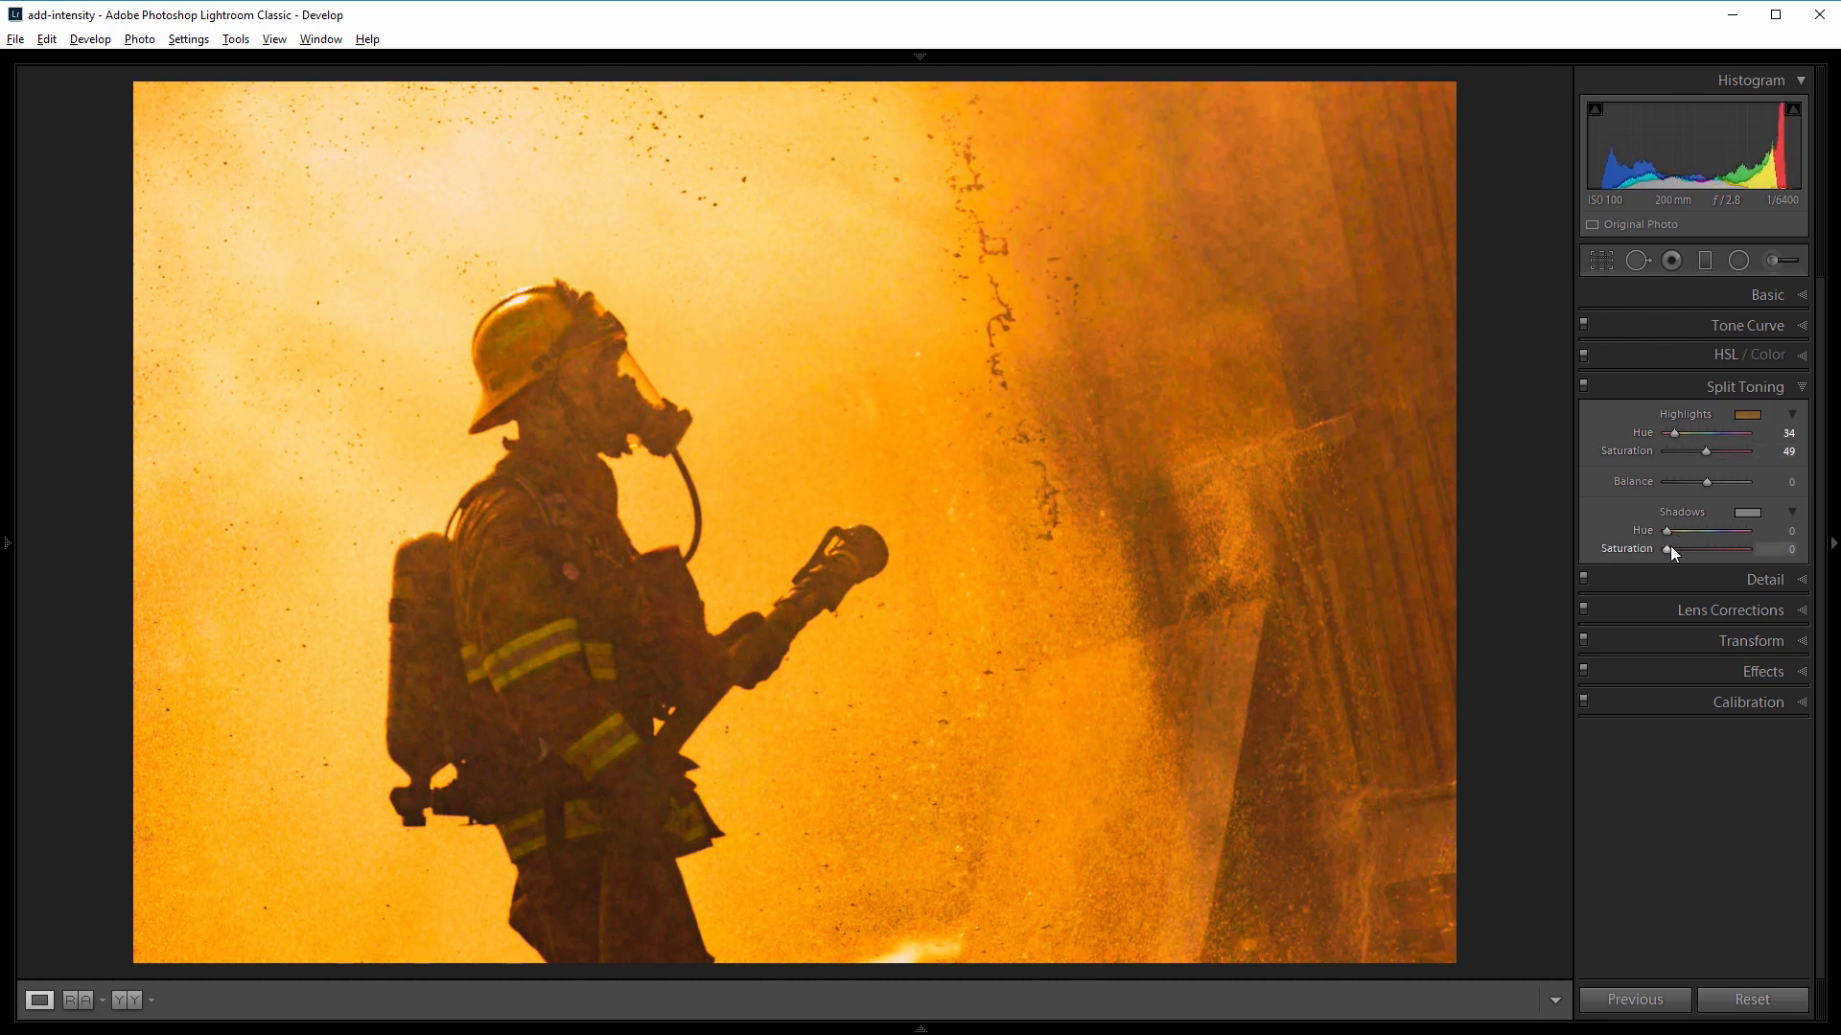
Tint the shadows blue at Hue 214 with Saturation around 90.
{"action": "left_click_drag", "start_coordinate": [1667, 548], "coordinate": [1744, 548]}
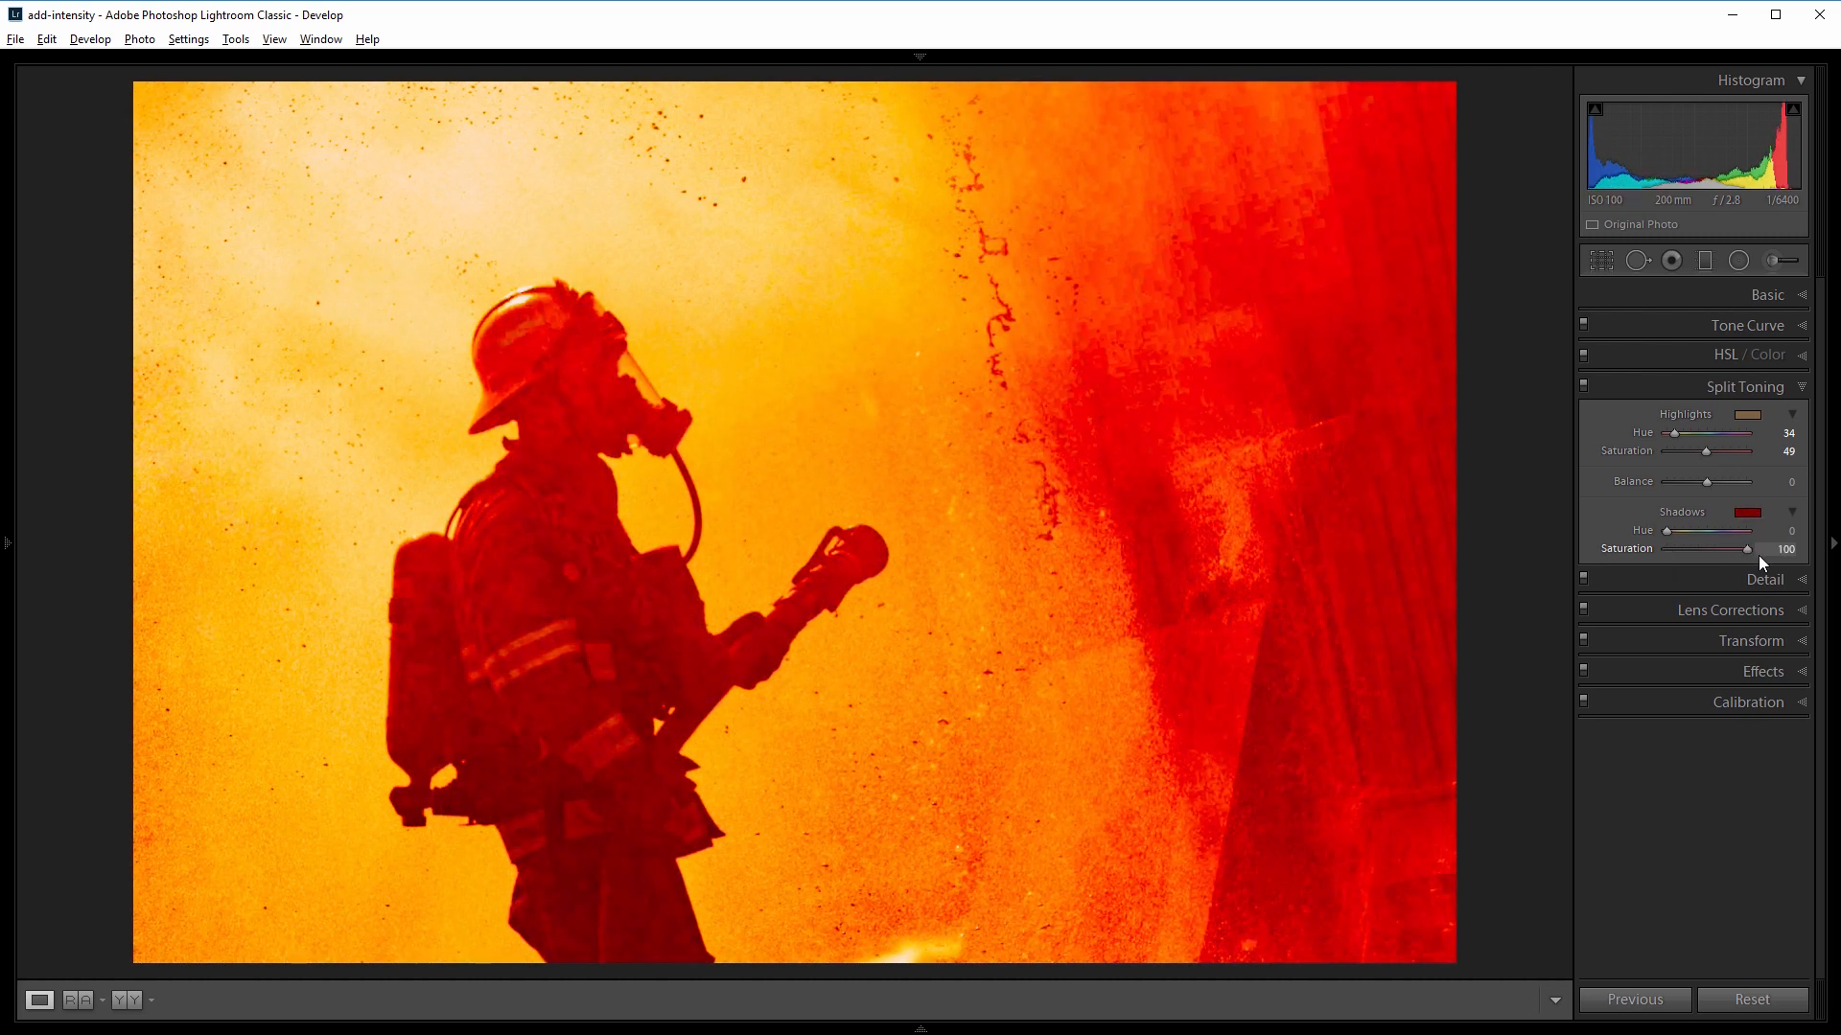
{"action": "left_click_drag", "start_coordinate": [1665, 531], "coordinate": [1697, 531]}
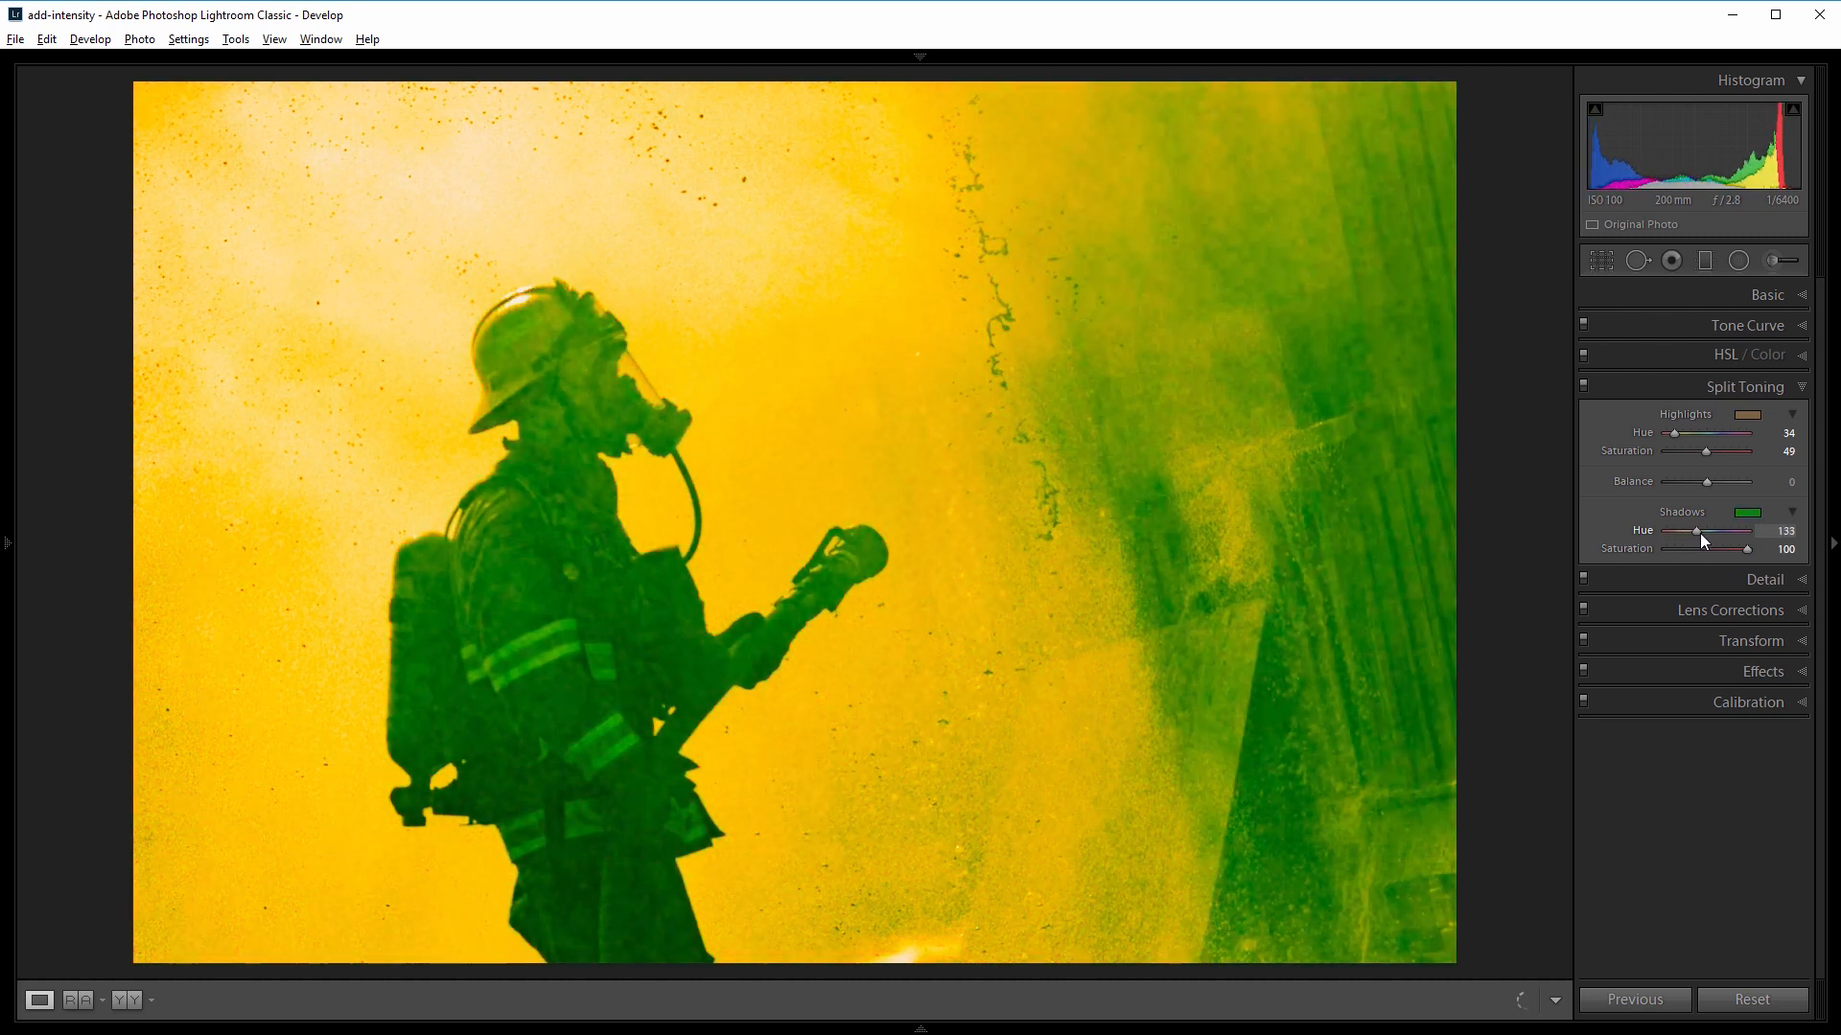
{"action": "left_click_drag", "start_coordinate": [1695, 531], "coordinate": [1710, 531]}
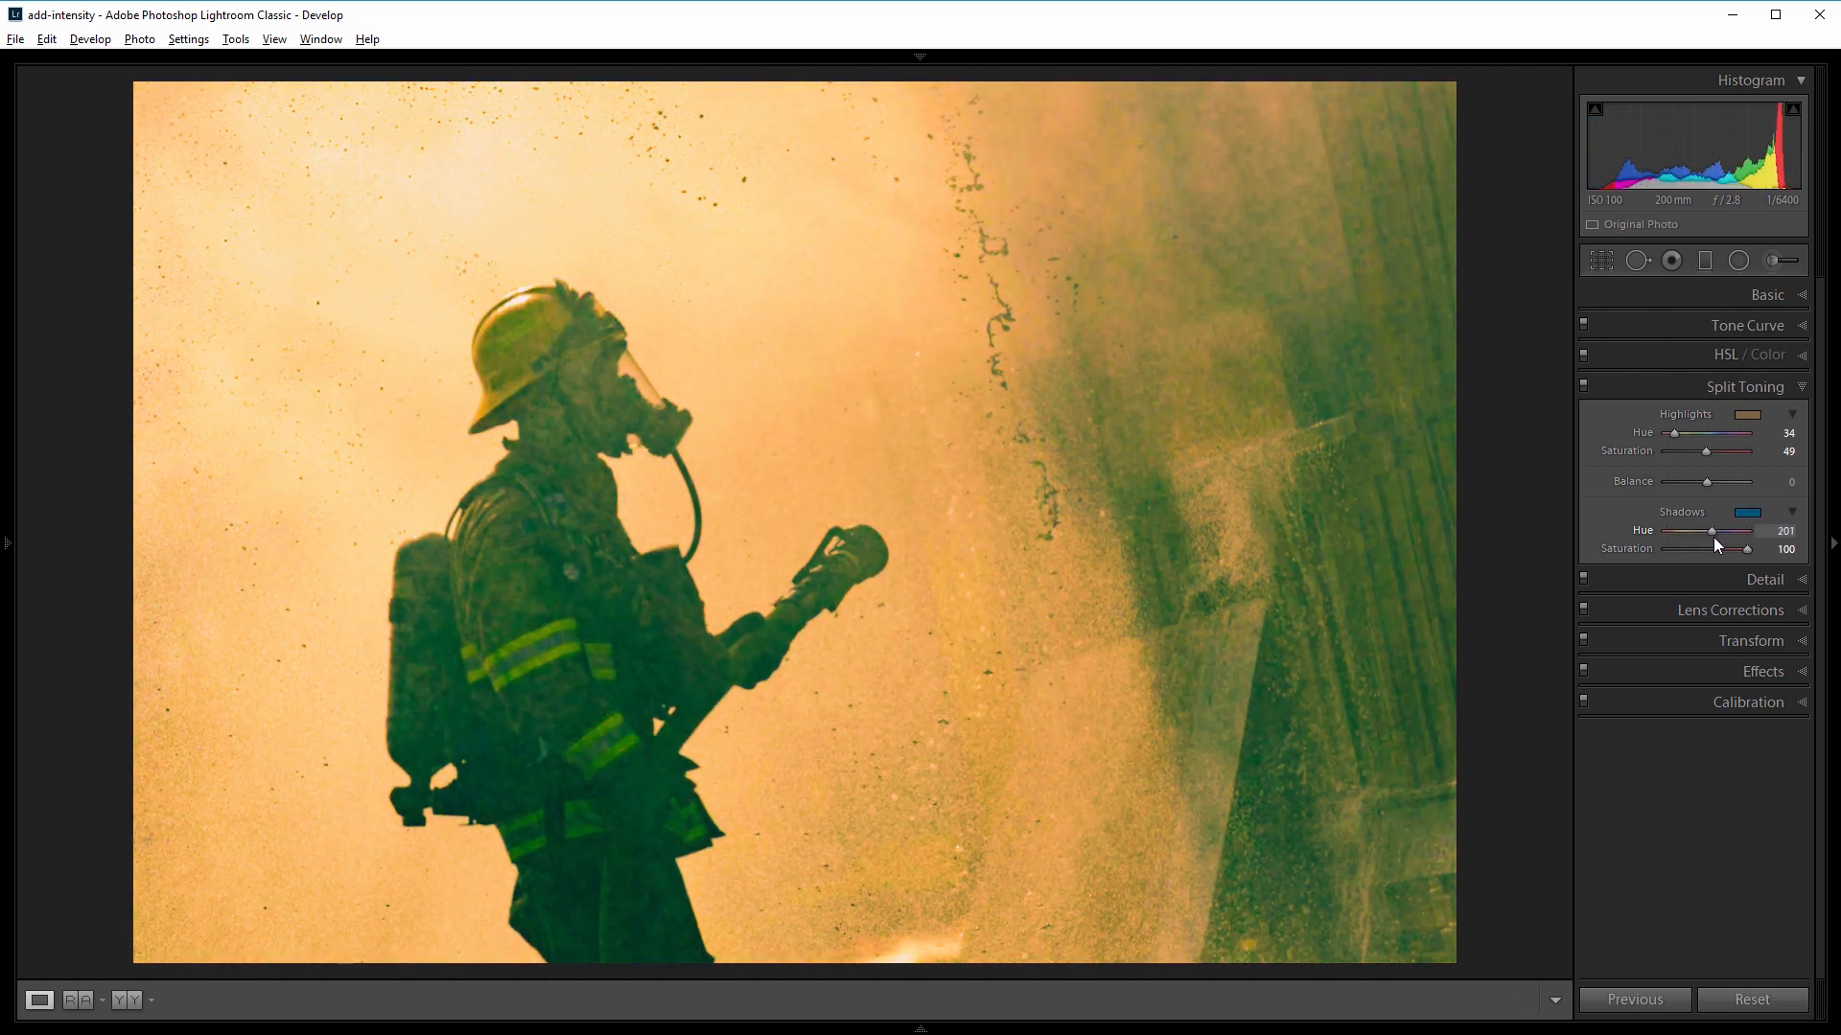
{"action": "left_click_drag", "start_coordinate": [1710, 531], "coordinate": [1725, 531]}
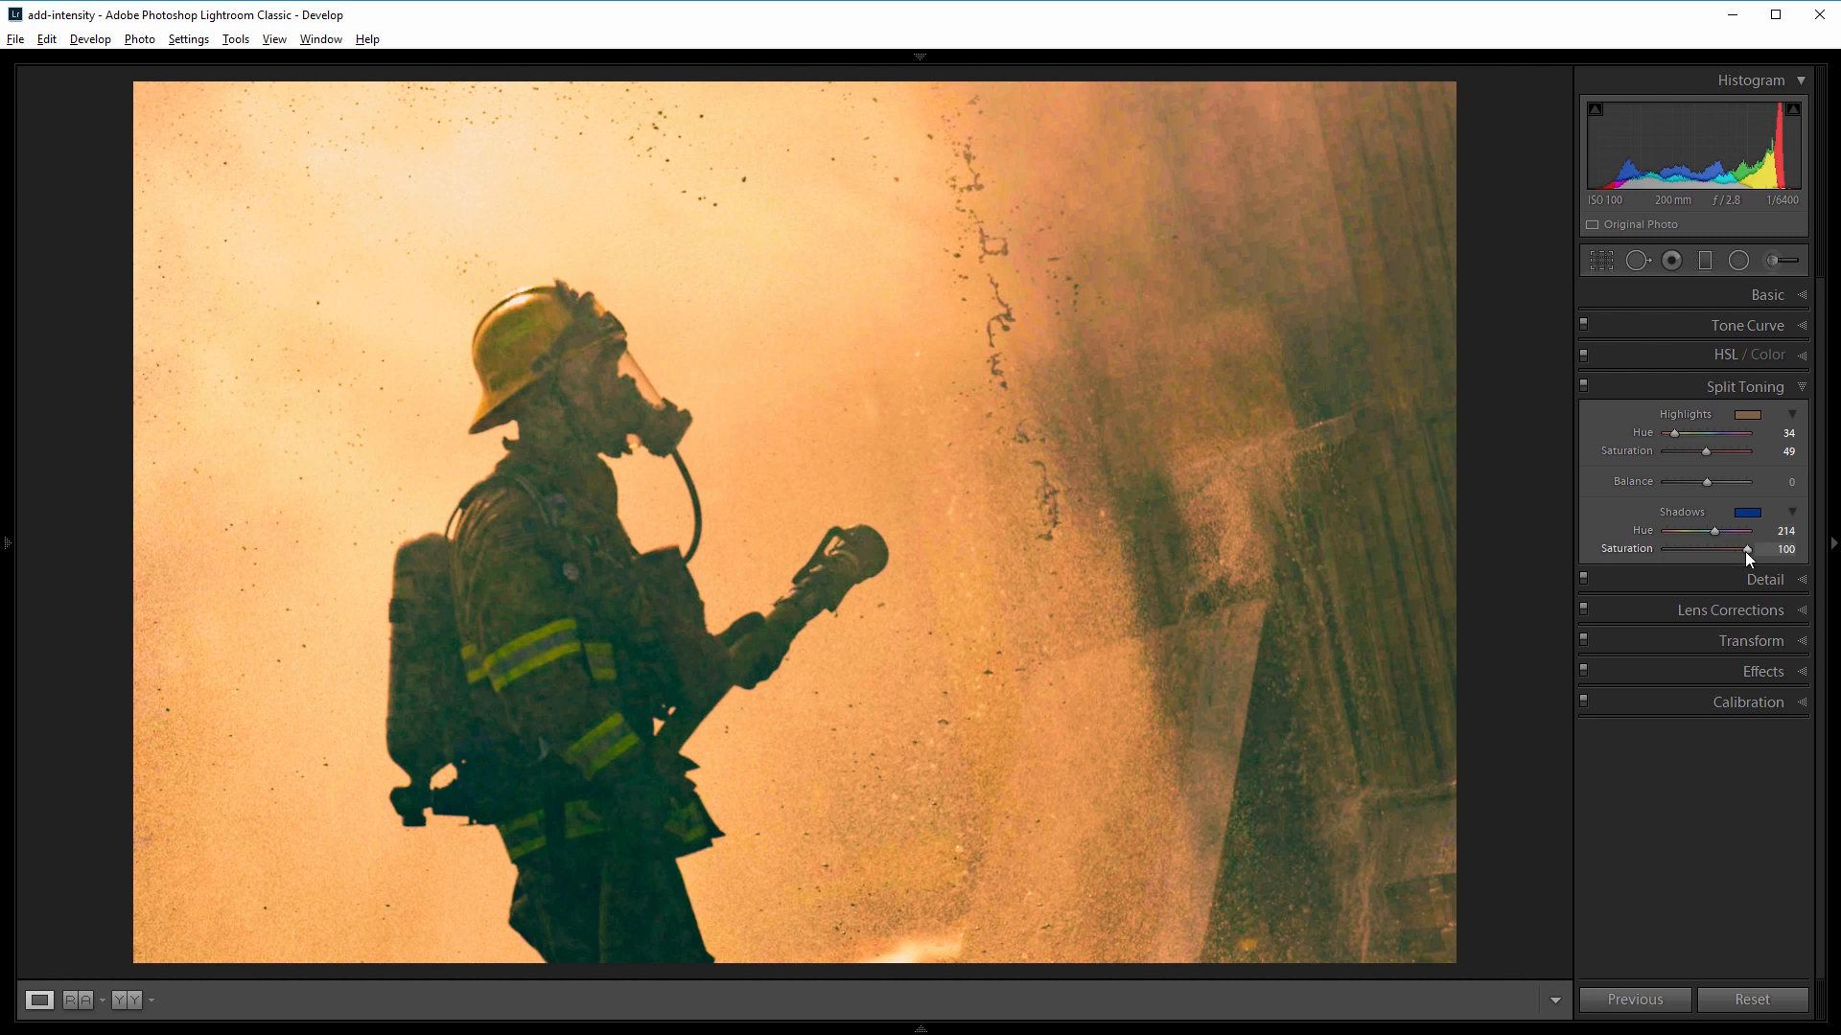
{"action": "left_click_drag", "start_coordinate": [1749, 550], "coordinate": [1737, 550]}
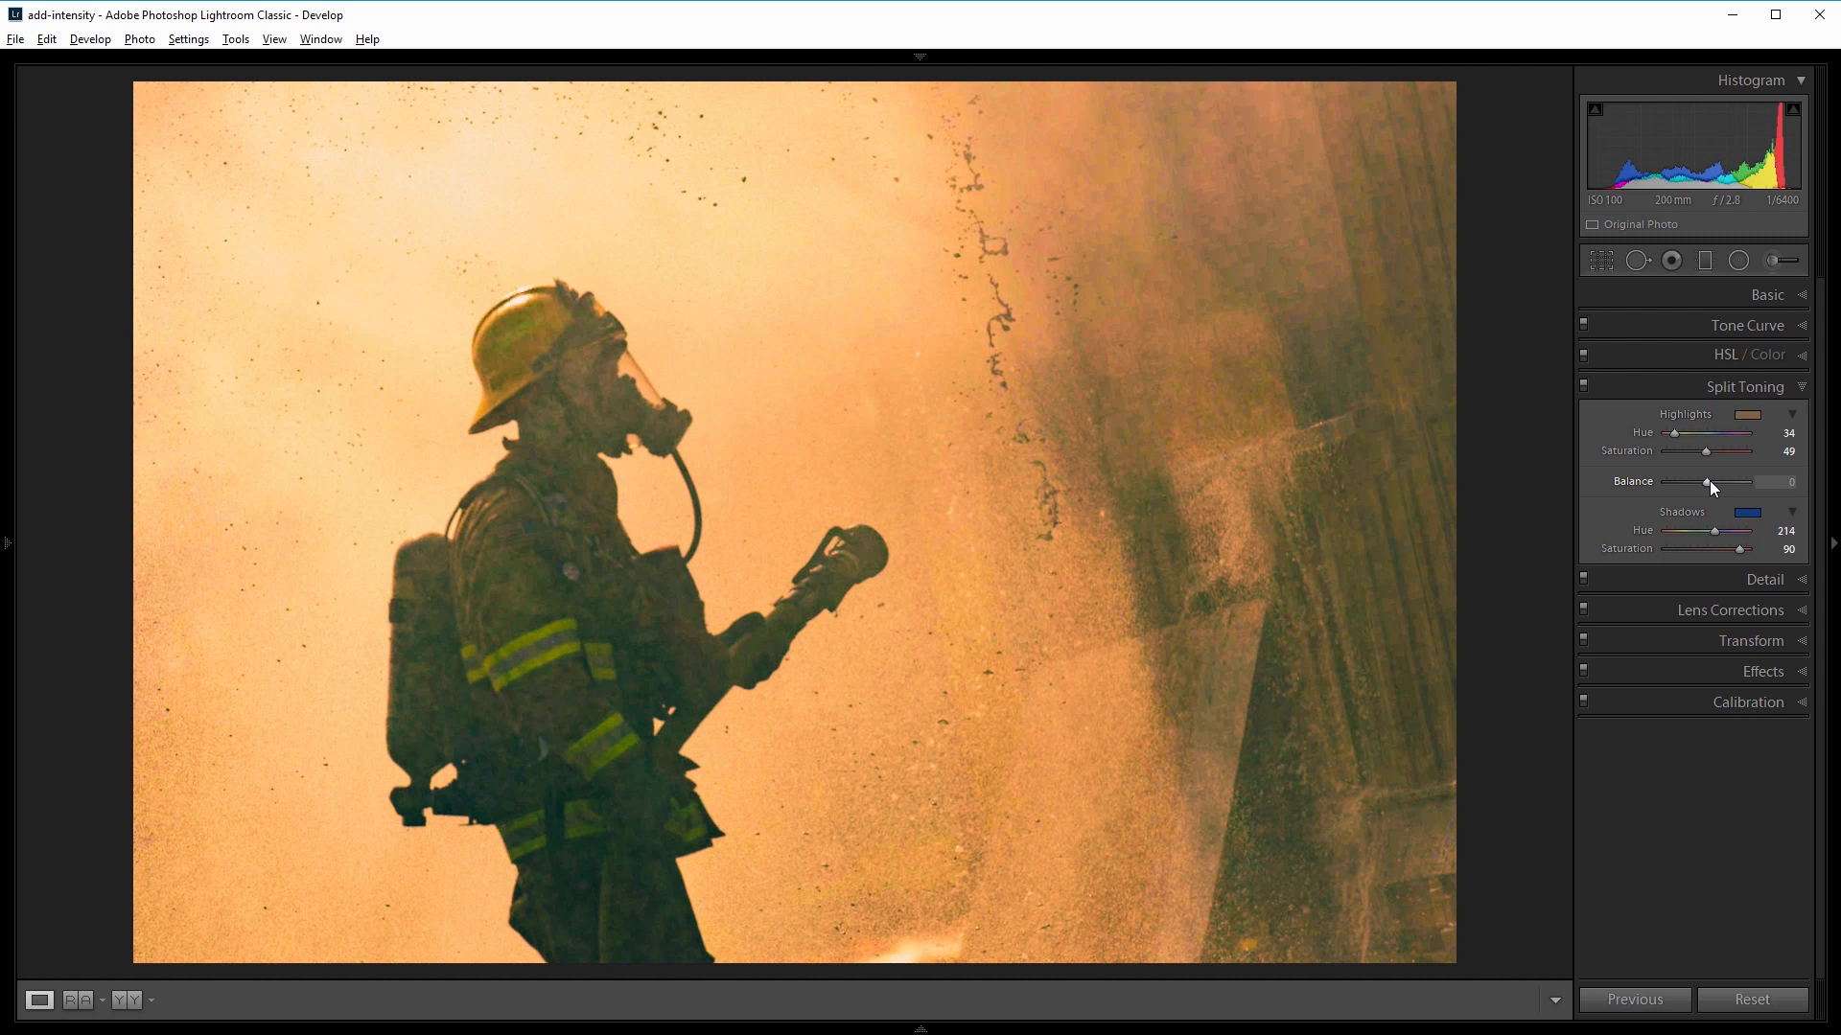
Shift the Split Toning Balance to +74, favouring the orange highlights.
{"action": "left_click_drag", "start_coordinate": [1706, 483], "coordinate": [1718, 483]}
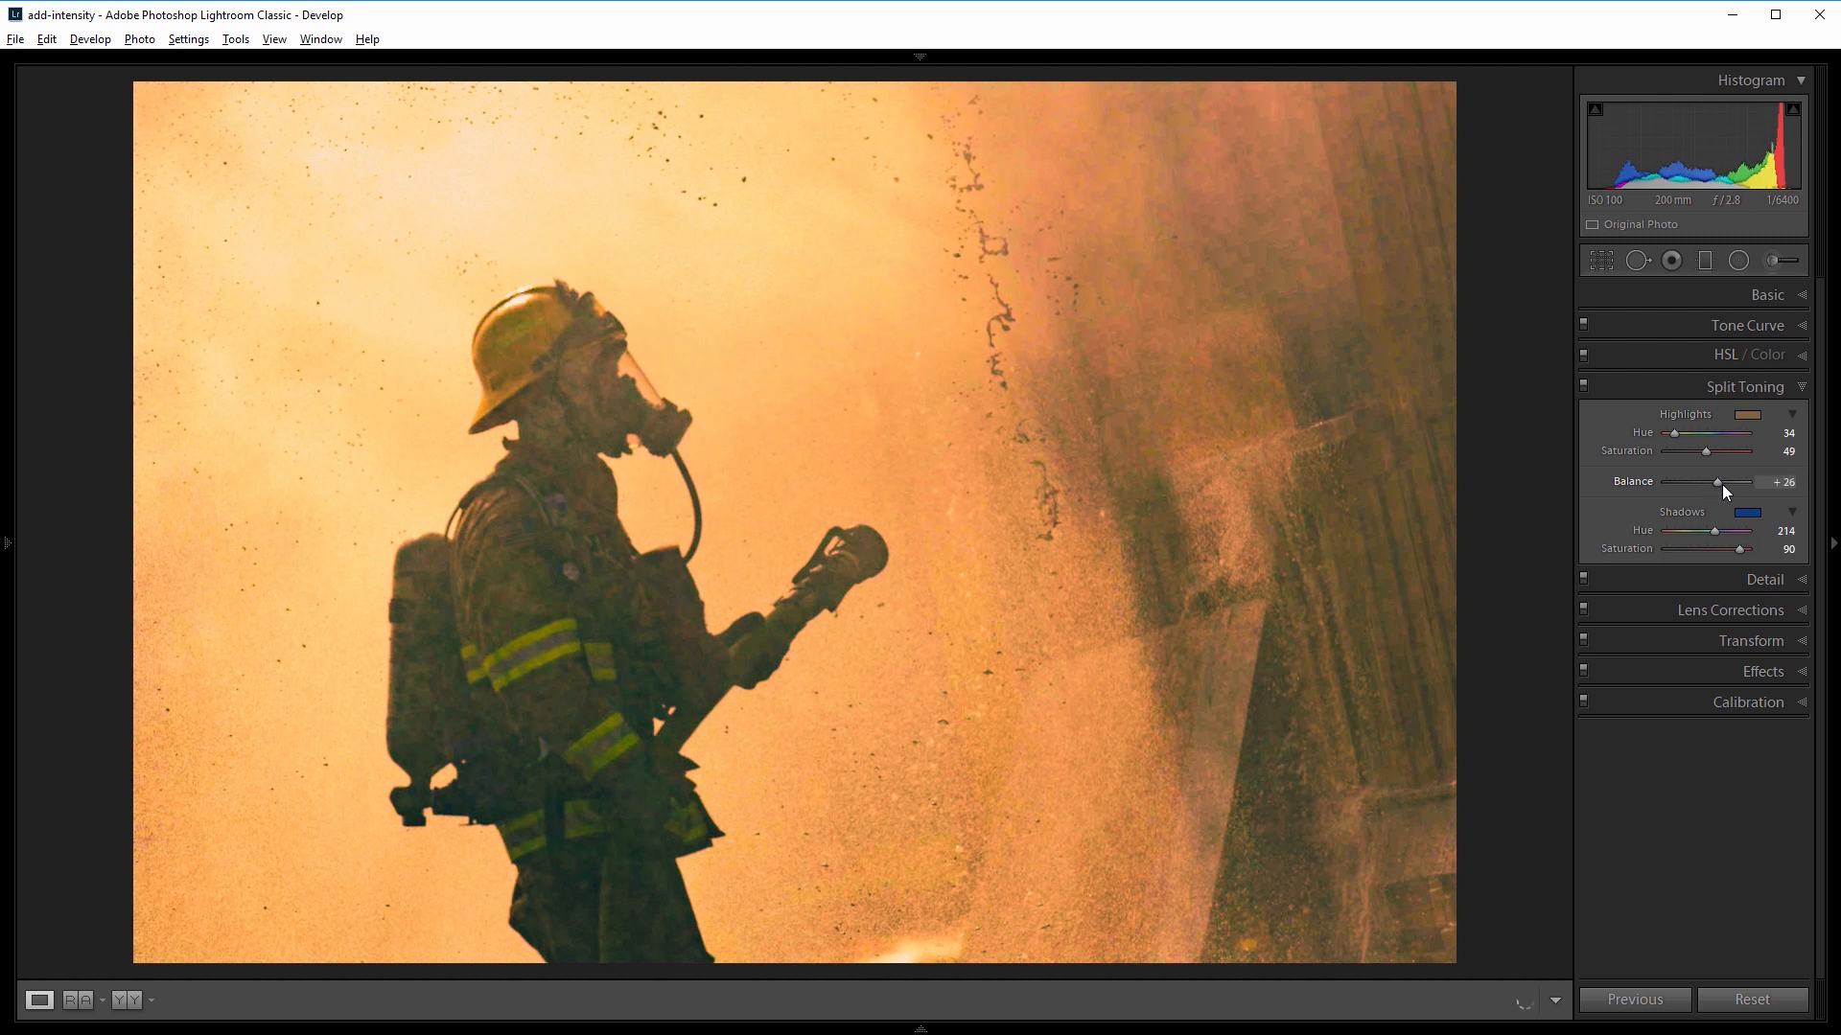
{"action": "left_click_drag", "start_coordinate": [1716, 481], "coordinate": [1749, 482]}
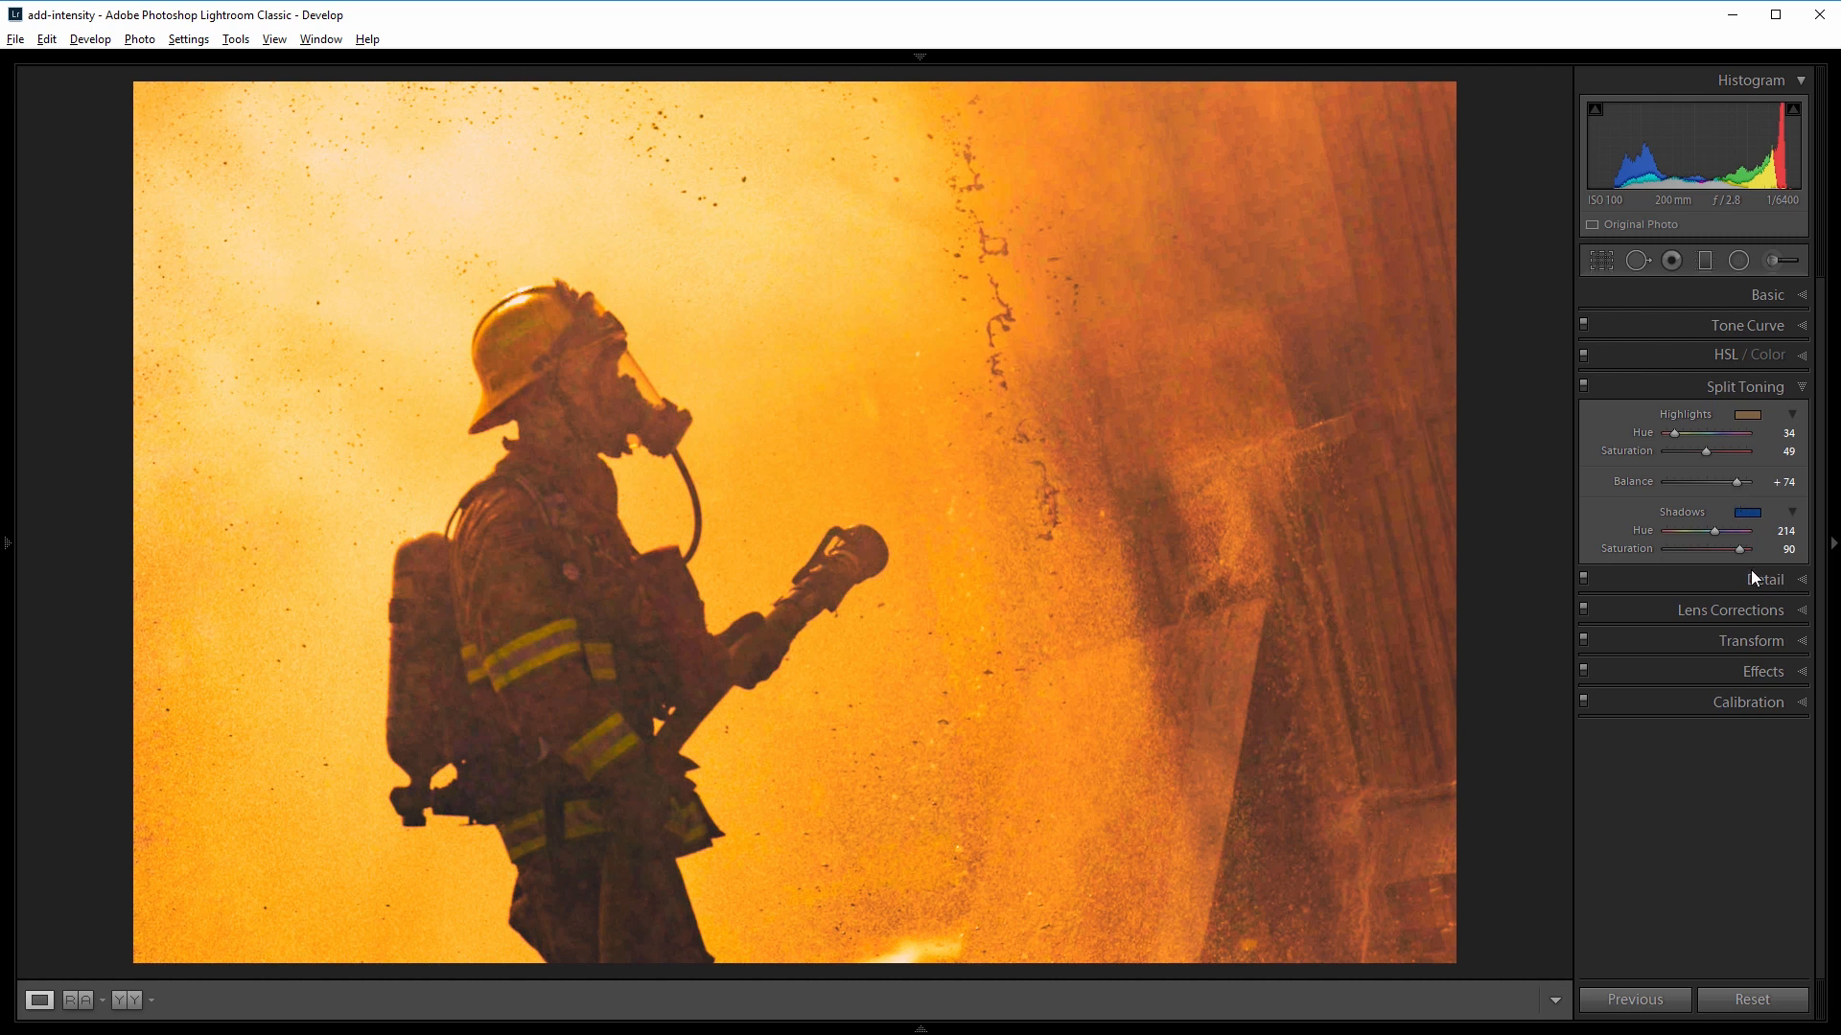
In Effects, add a dark Post-Crop Vignette at about −31 to shade the edges.
{"action": "left_click", "coordinate": [1763, 508]}
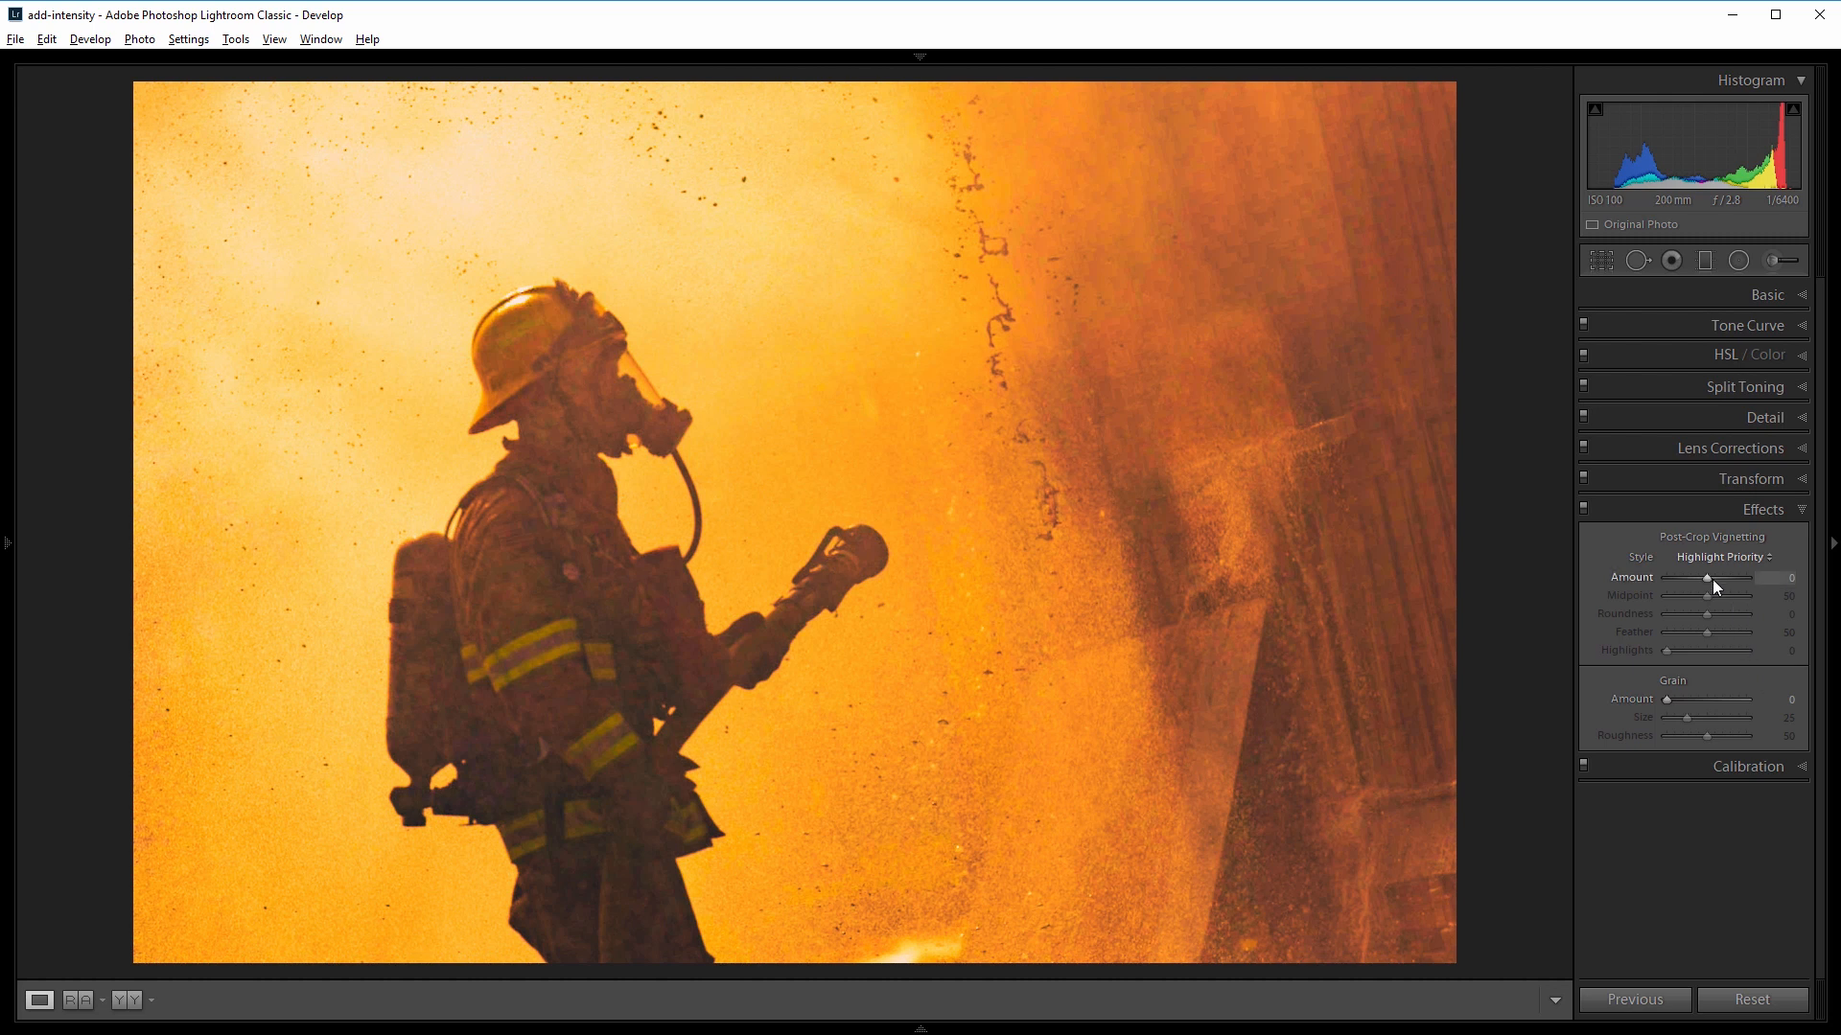
{"action": "left_click_drag", "start_coordinate": [1709, 577], "coordinate": [1703, 577]}
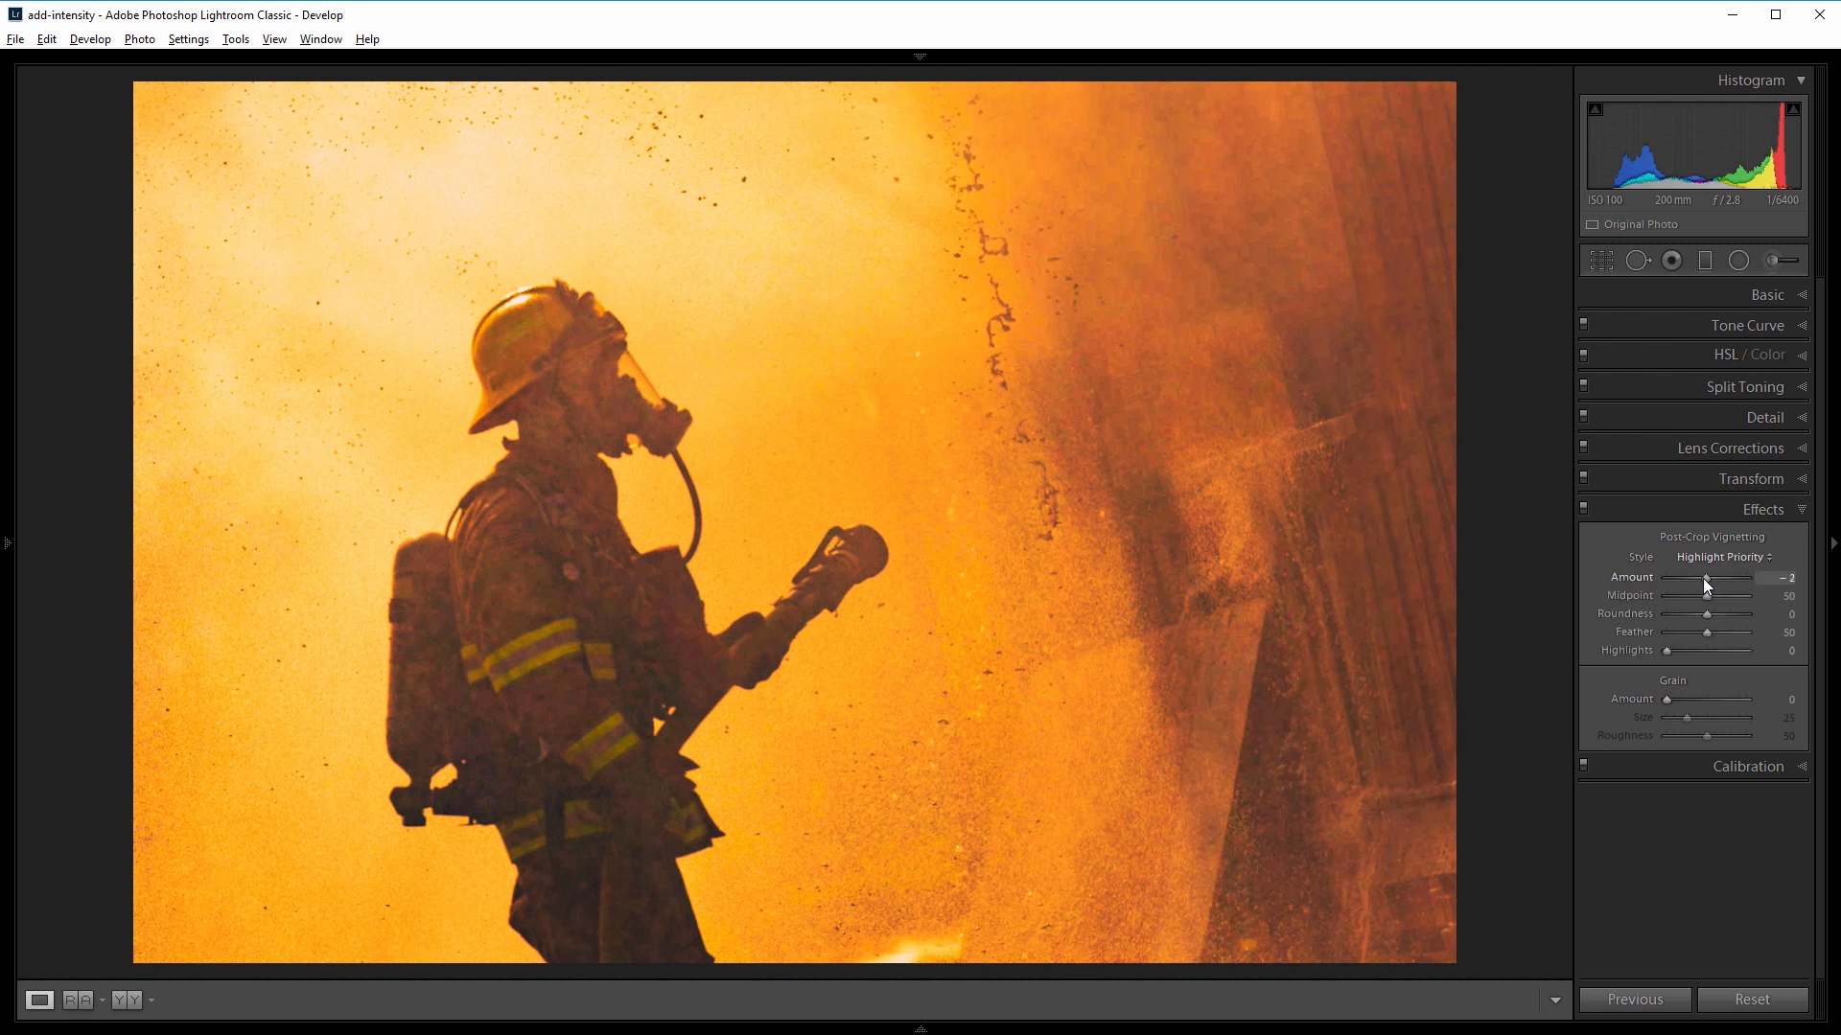
{"action": "left_click_drag", "start_coordinate": [1707, 577], "coordinate": [1693, 577]}
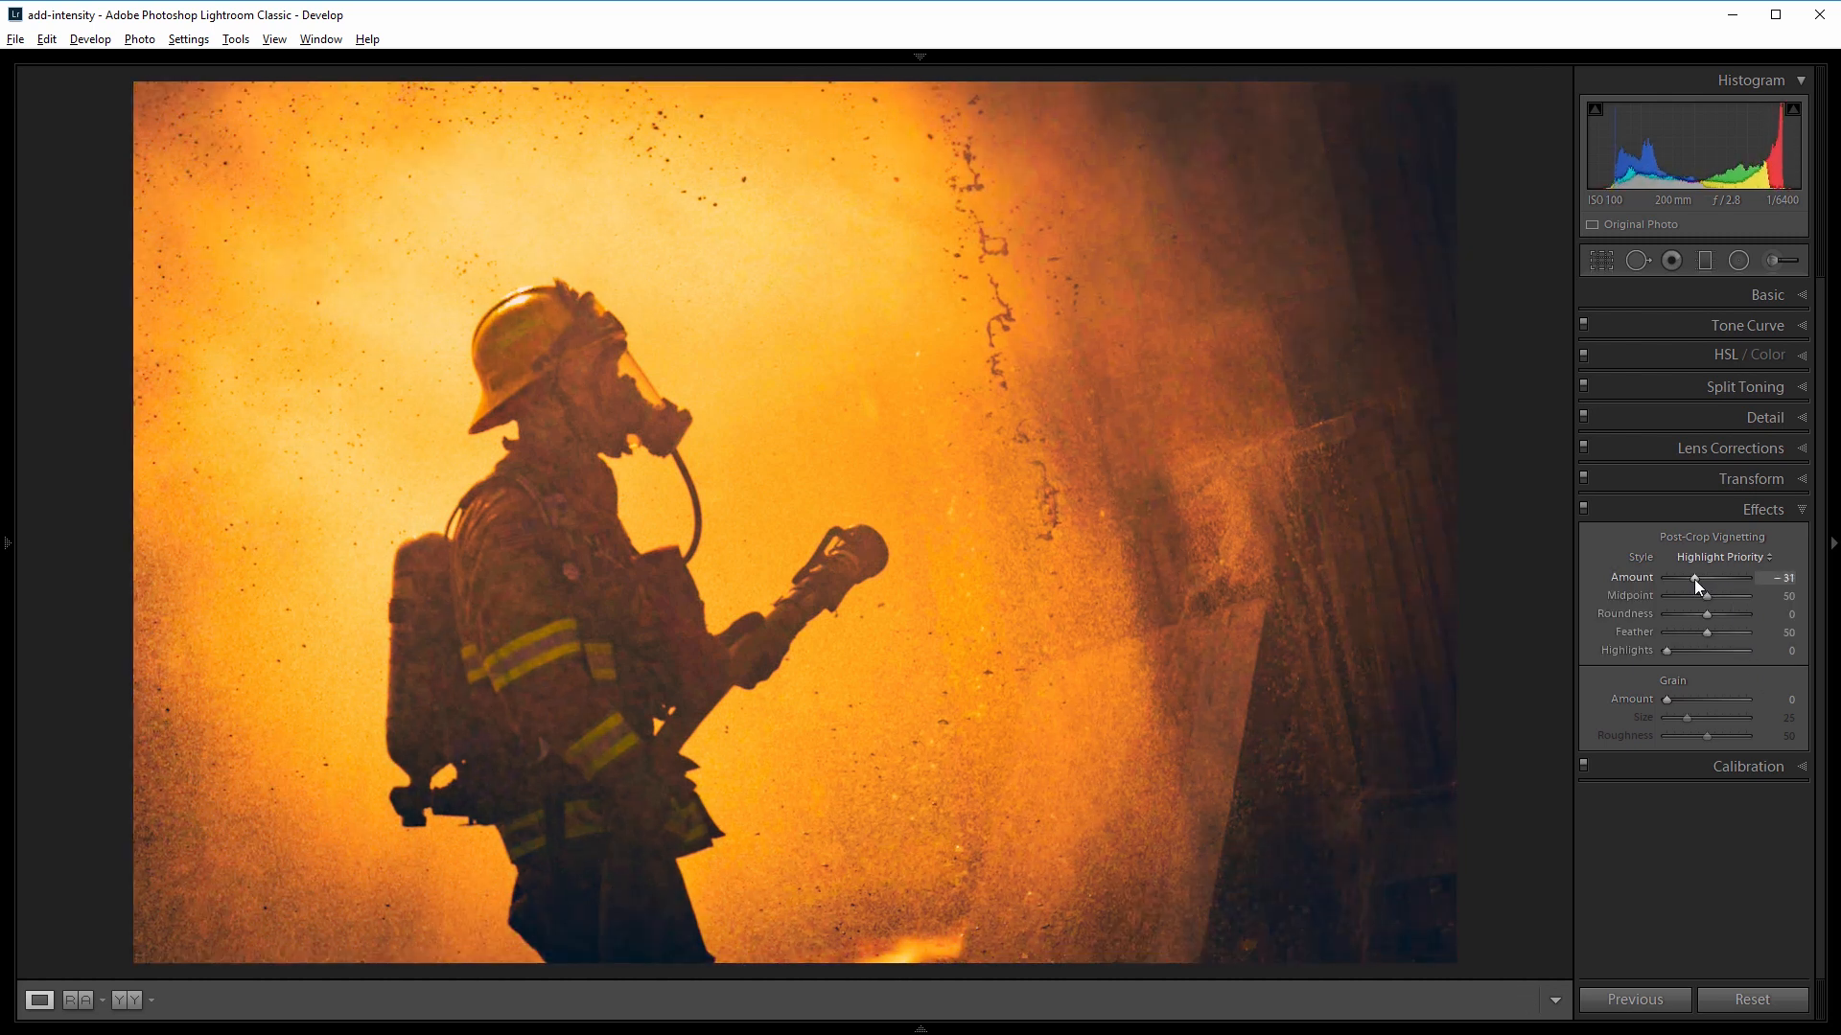